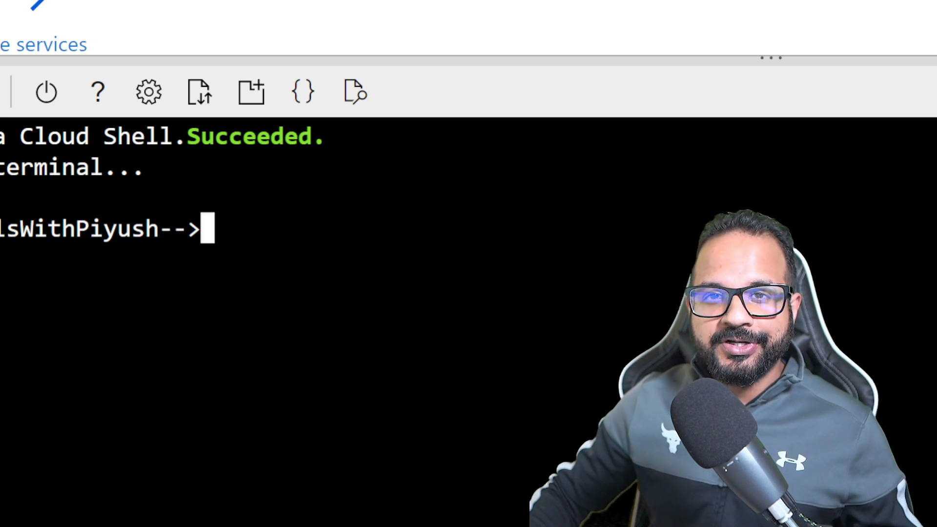
- Run az group create in Cloud Shell for piyushRG in eastus
type("az group create --name piyushRG --location eastus")
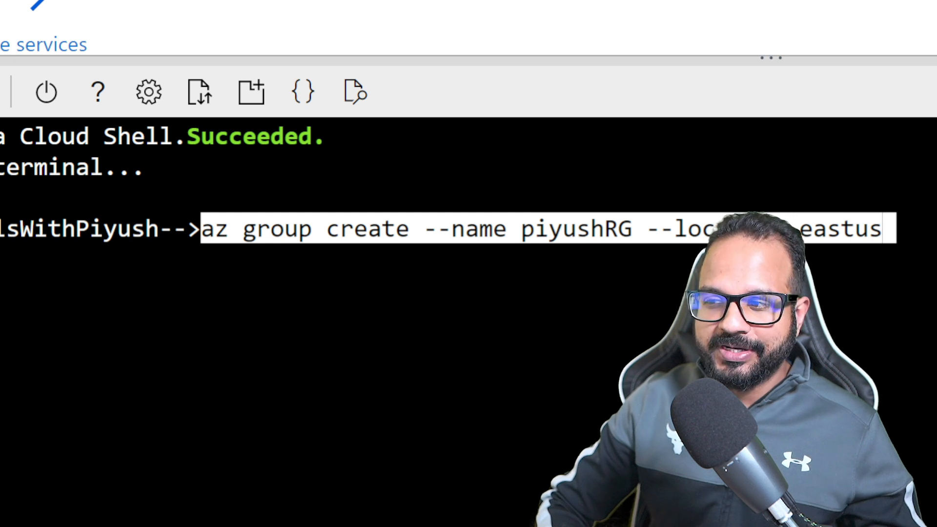
key("Return")
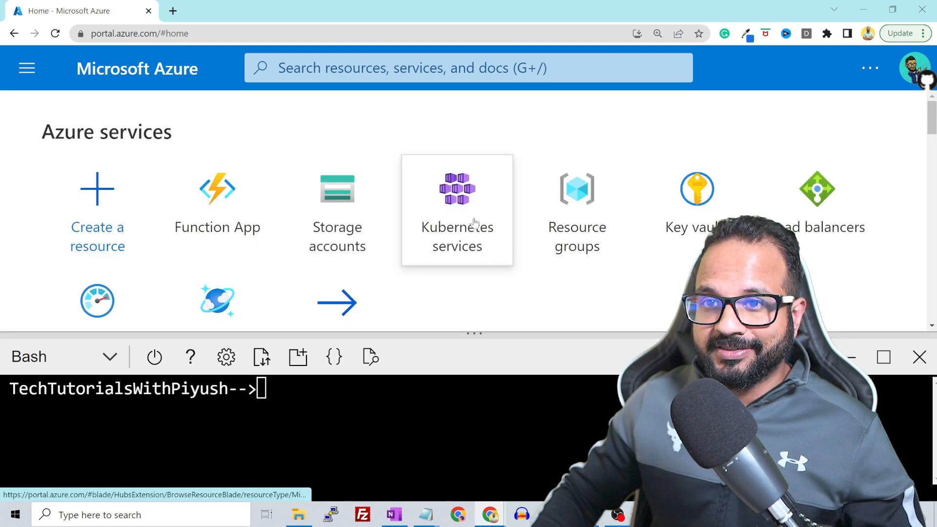
- Filter Kubernetes services for 'myaks' and open the myAKSCluster overview
left_click(458, 210)
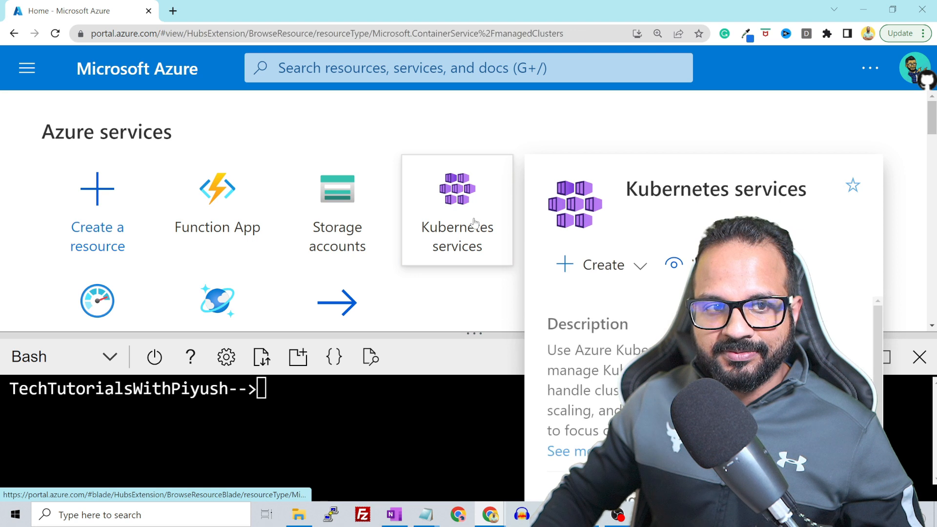
left_click(456, 213)
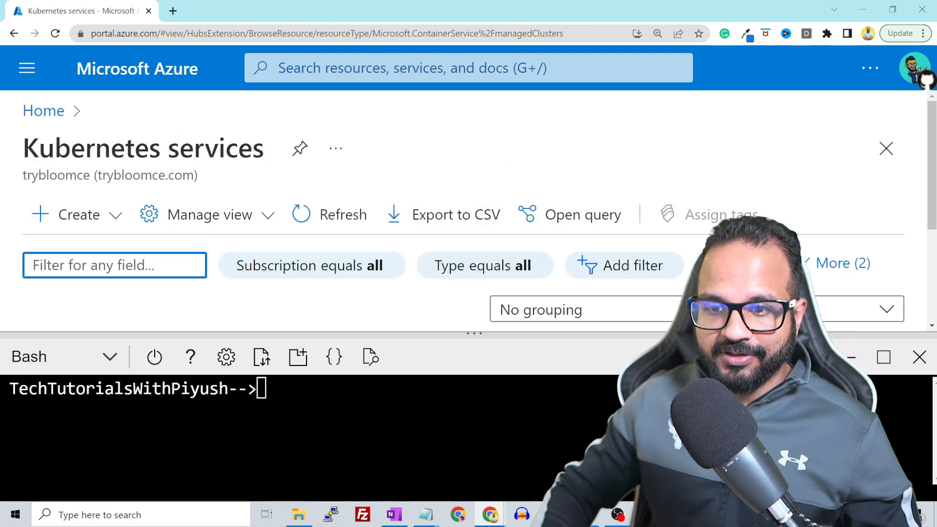
type("my")
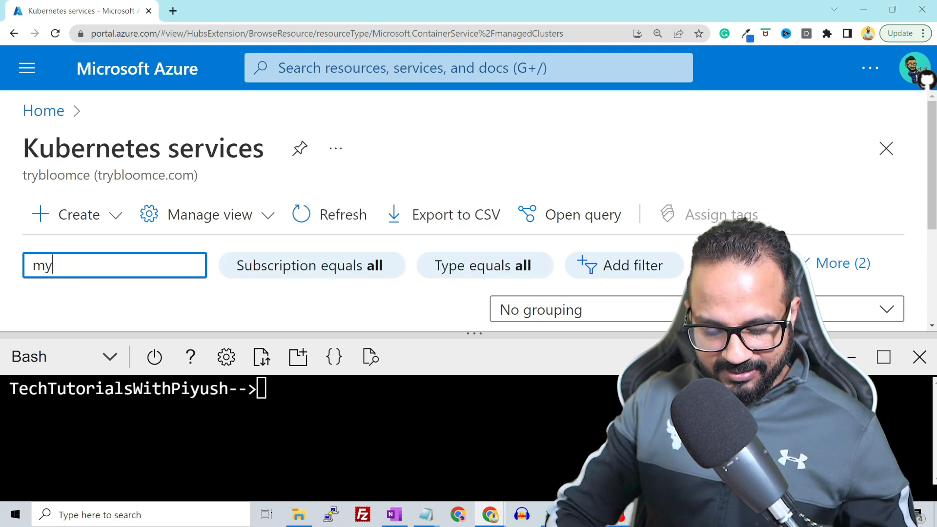
type("aks")
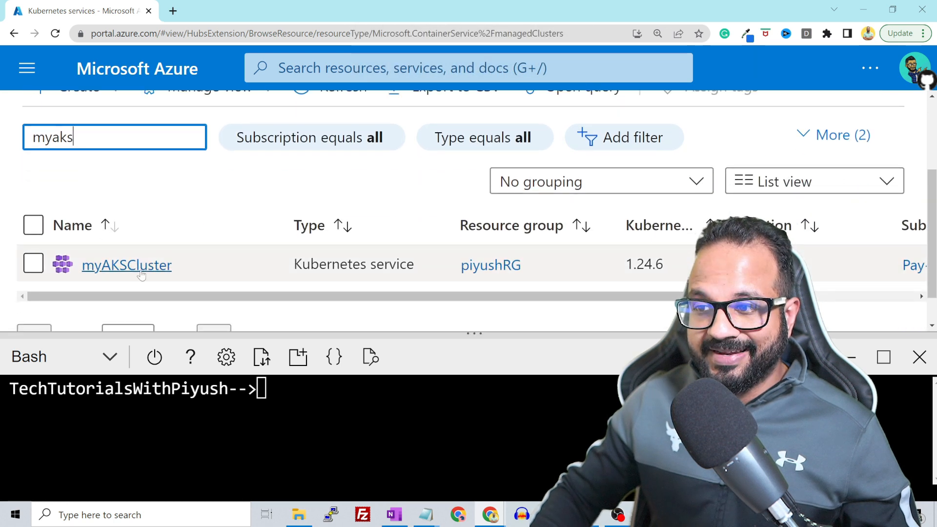
mouse_move(588, 291)
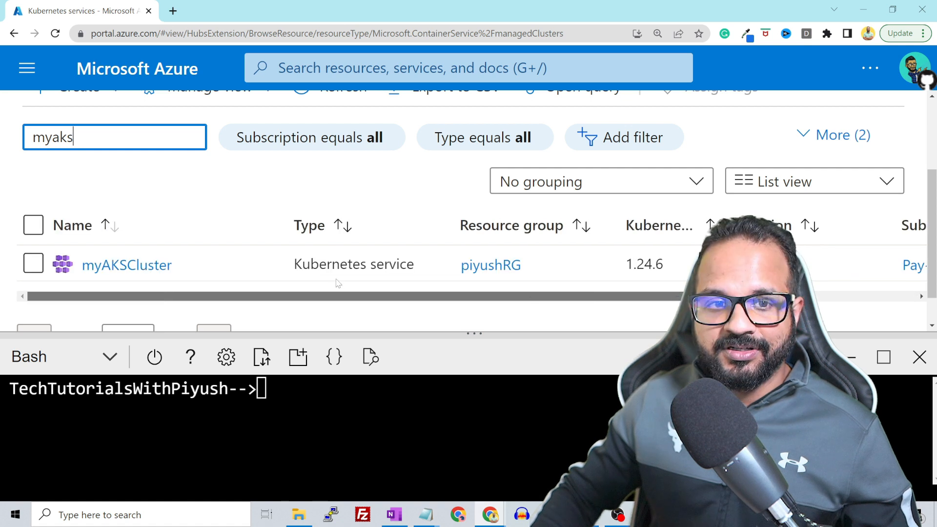
left_click(126, 265)
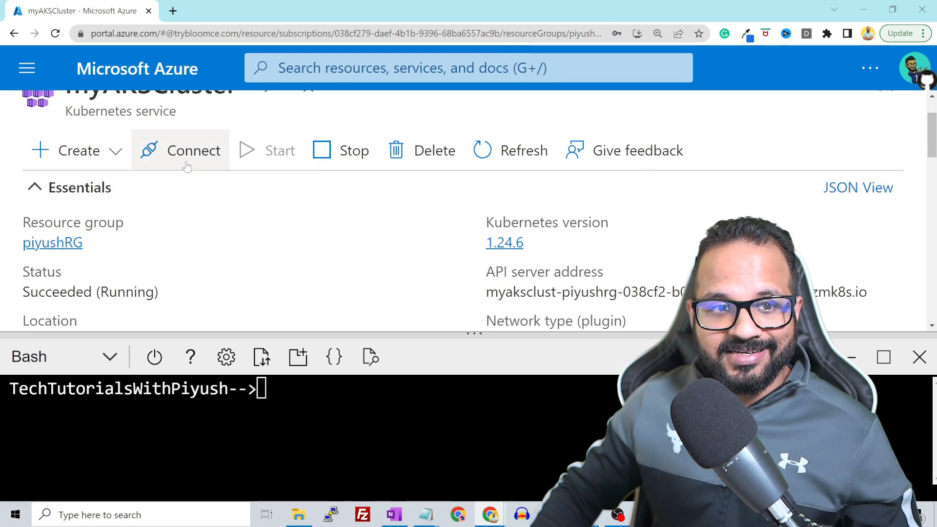
- Show myAKSCluster's Connect commands and request a new Cloud Shell session
left_click(194, 150)
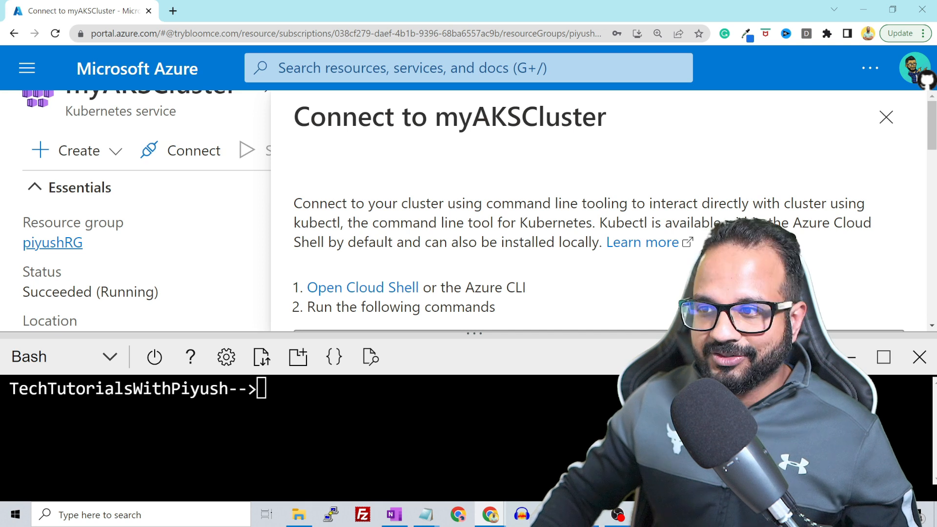
scroll("down", 3)
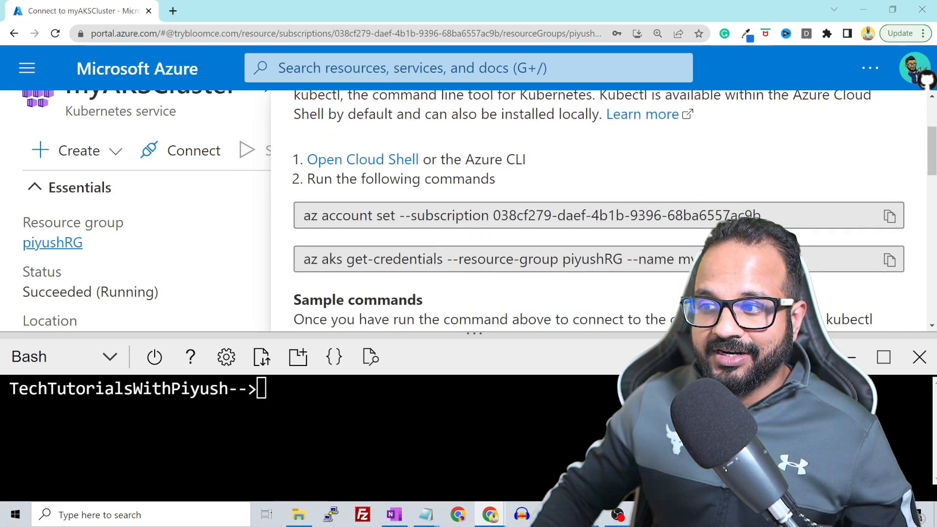
mouse_move(362, 160)
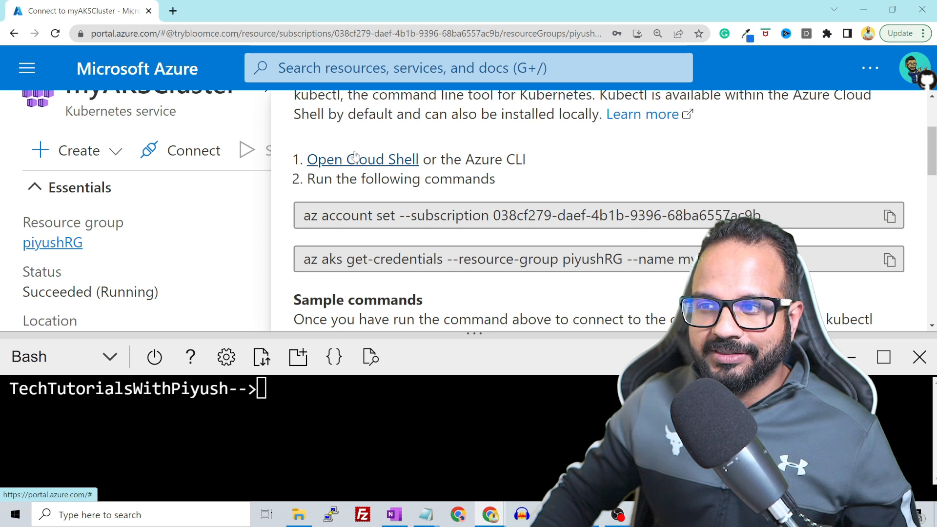
left_click(362, 159)
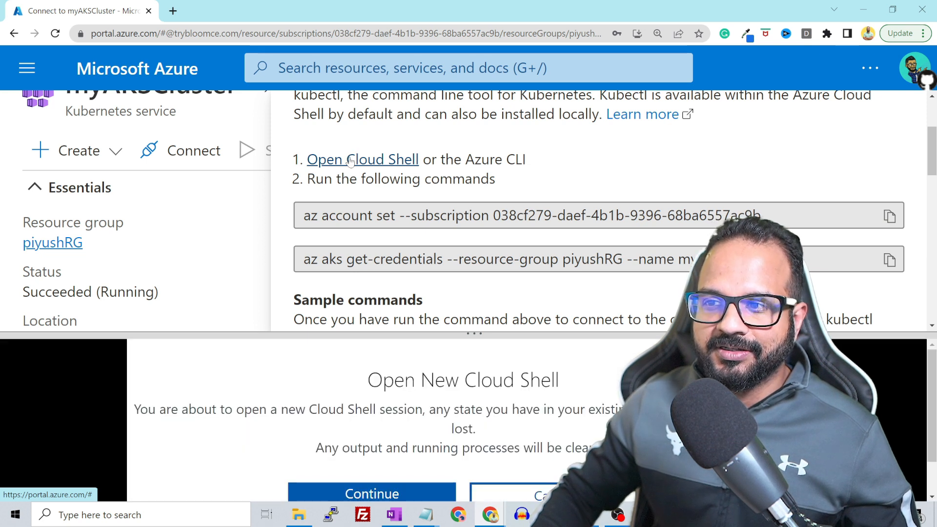
- Open the new Cloud Shell, accept both credential overwrites, and list nodes with kubectl
left_click(371, 494)
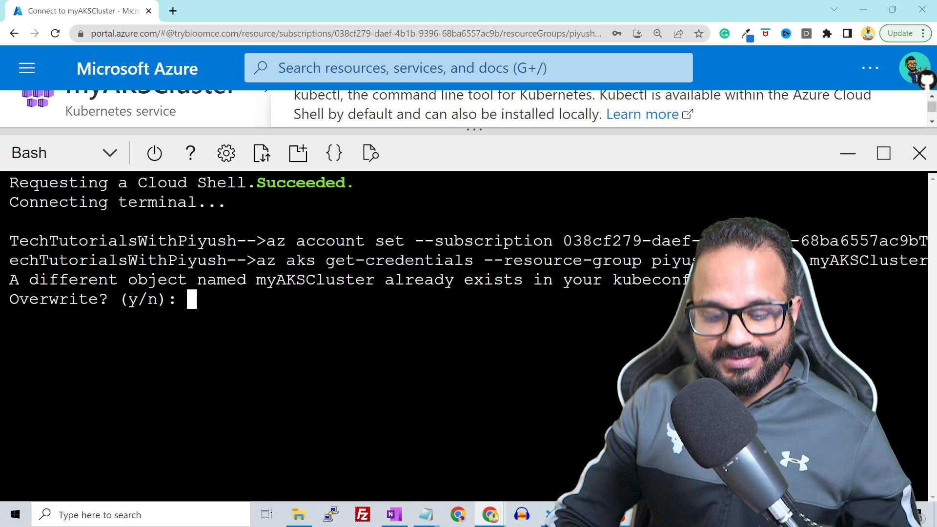
type("y")
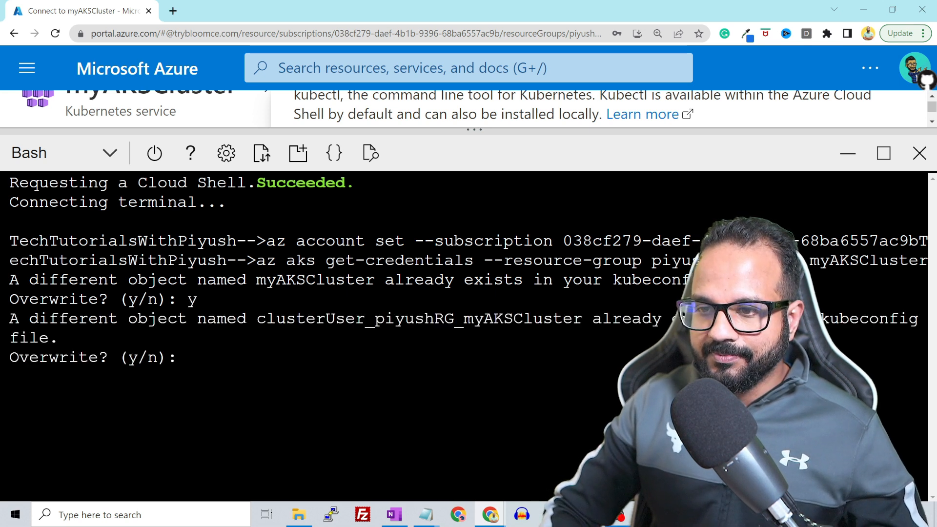
type("y")
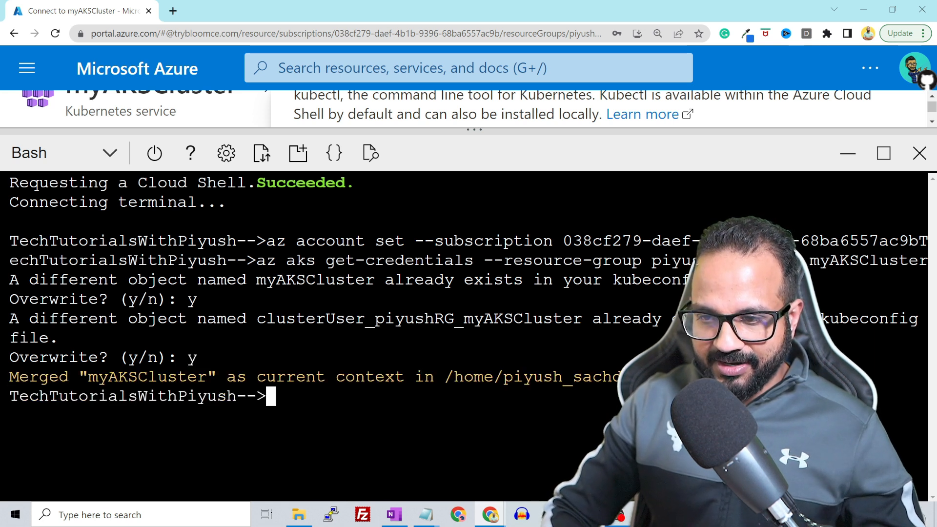
type("clear")
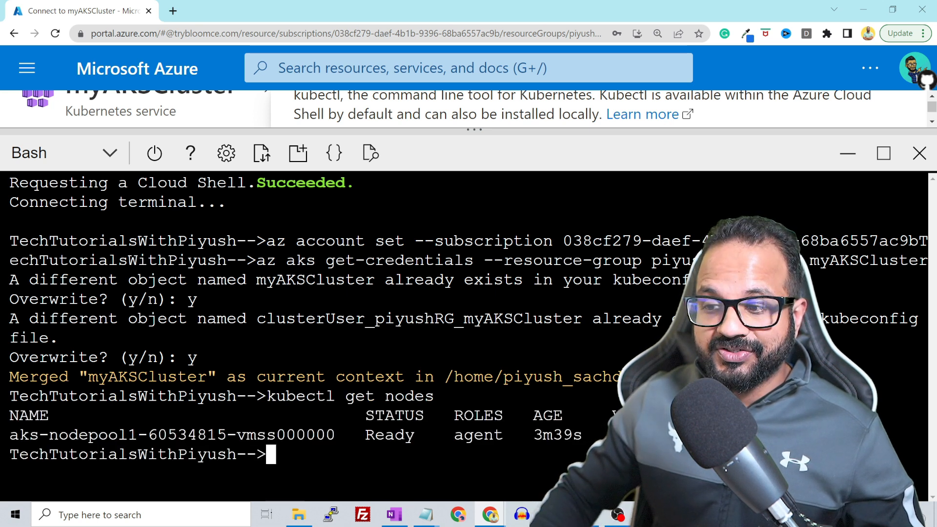
double_click(389, 434)
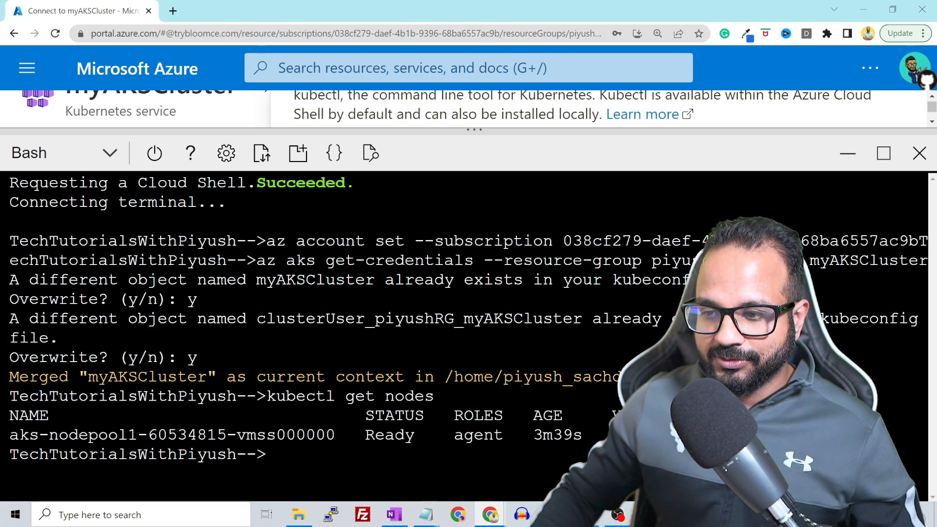
- Create the test-ns namespace and the nginx deployment
type("clear")
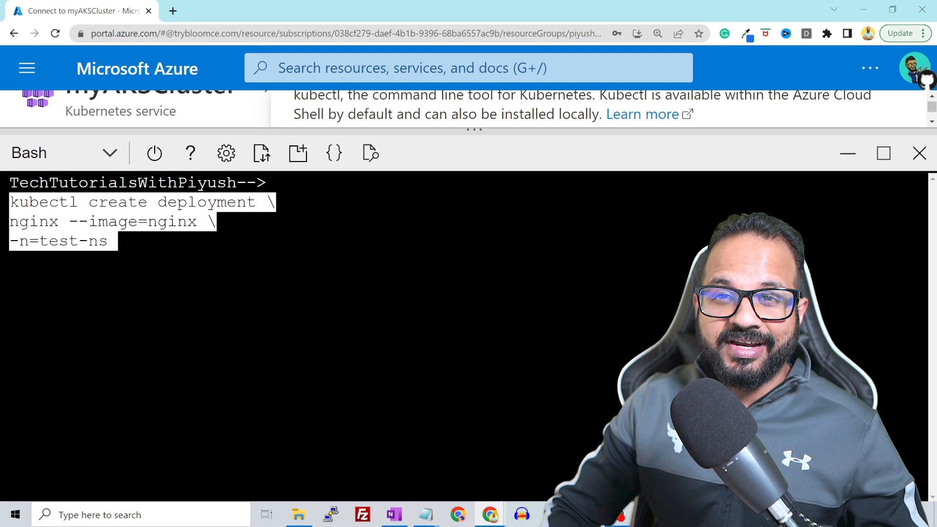
key("Return")
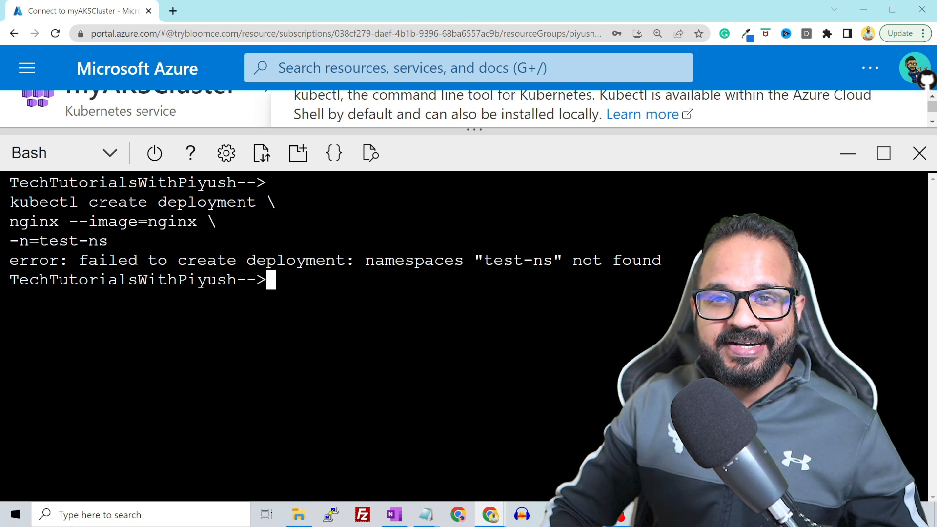
type("k")
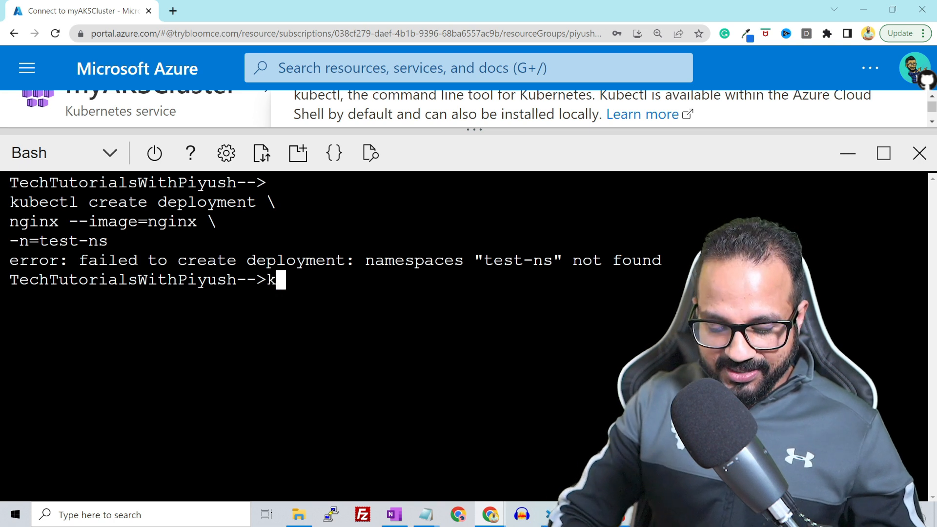
type("ubectl c")
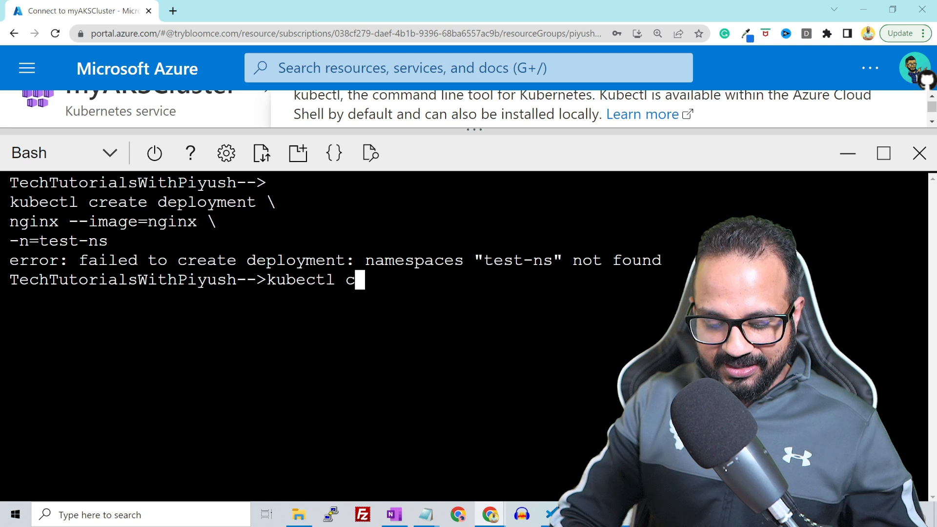
type("reate ns test")
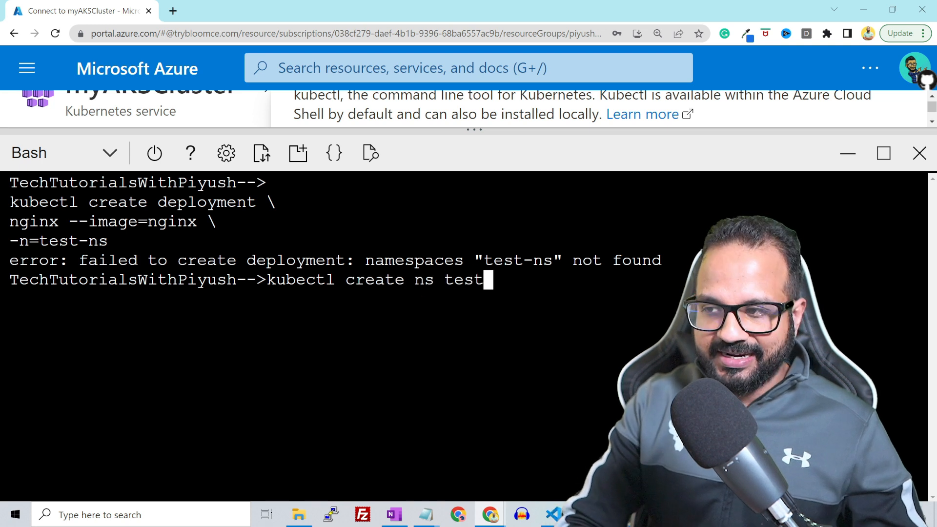
type("-ns")
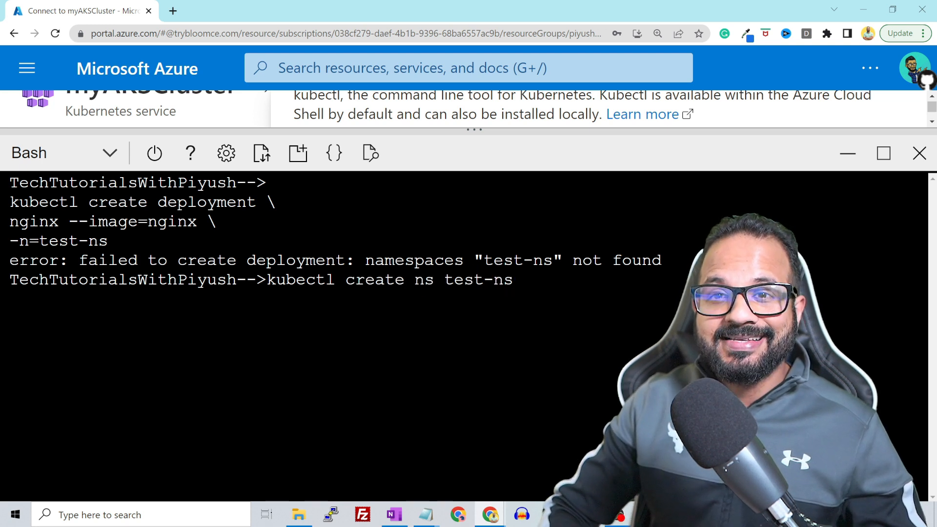
key("Return")
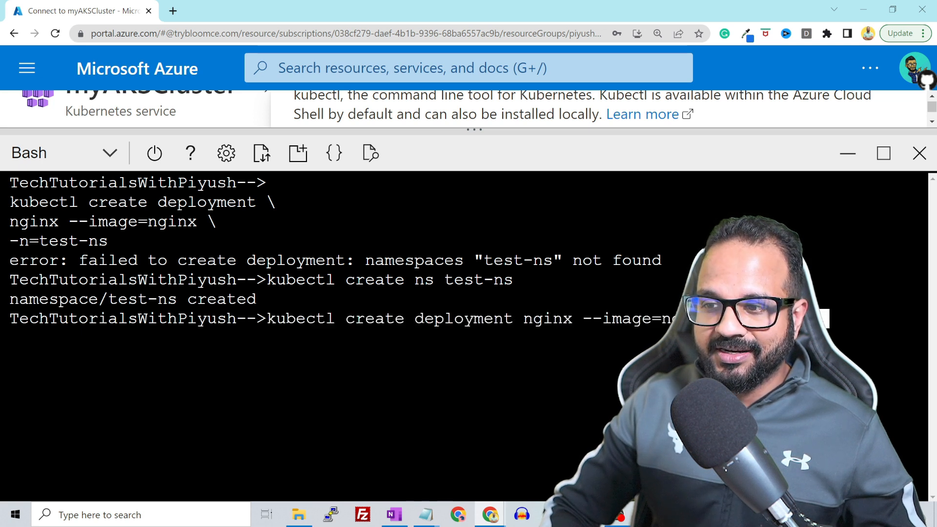
key("Return")
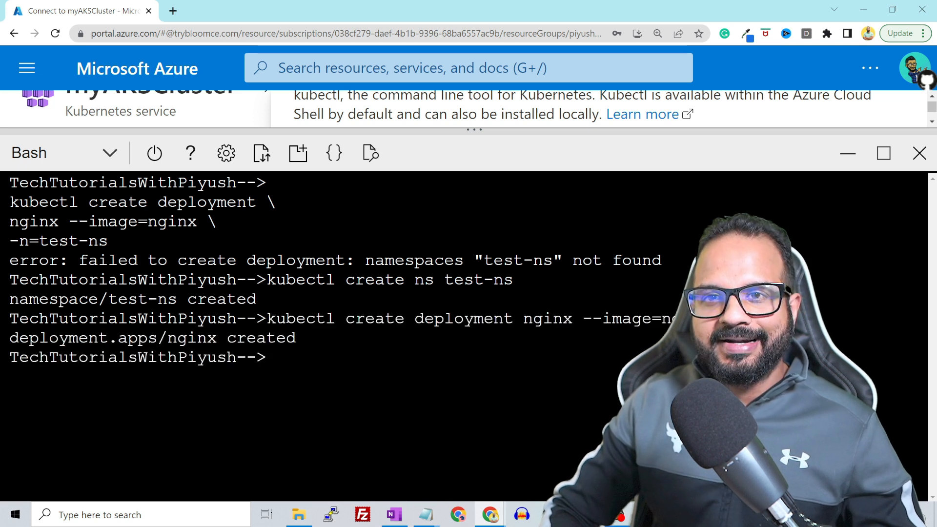
- List deployments in the default namespace, then in test-ns, showing nginx 1/1 ready
type("clear")
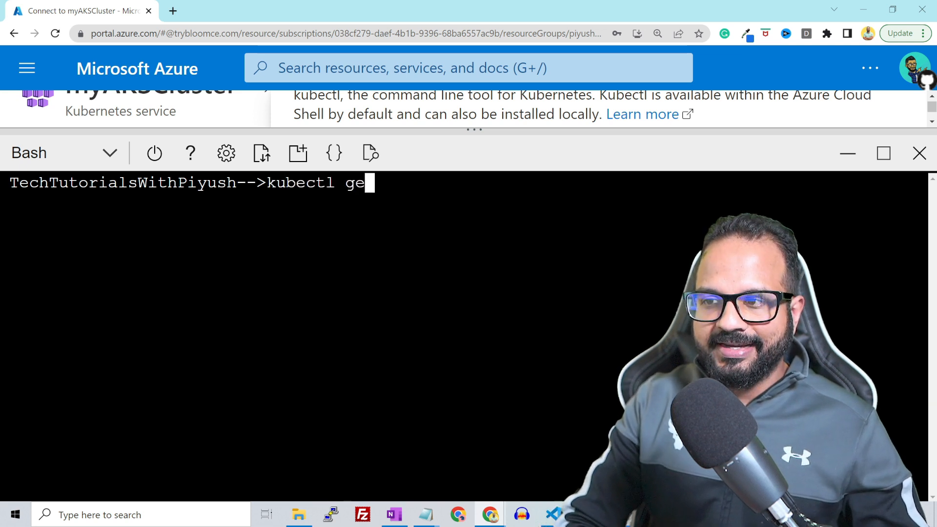
type("t deploy")
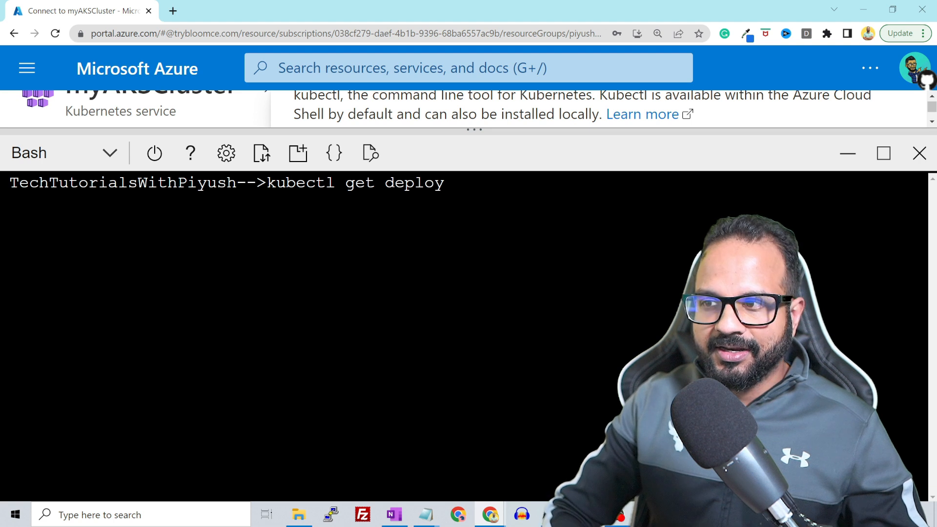
key("Return")
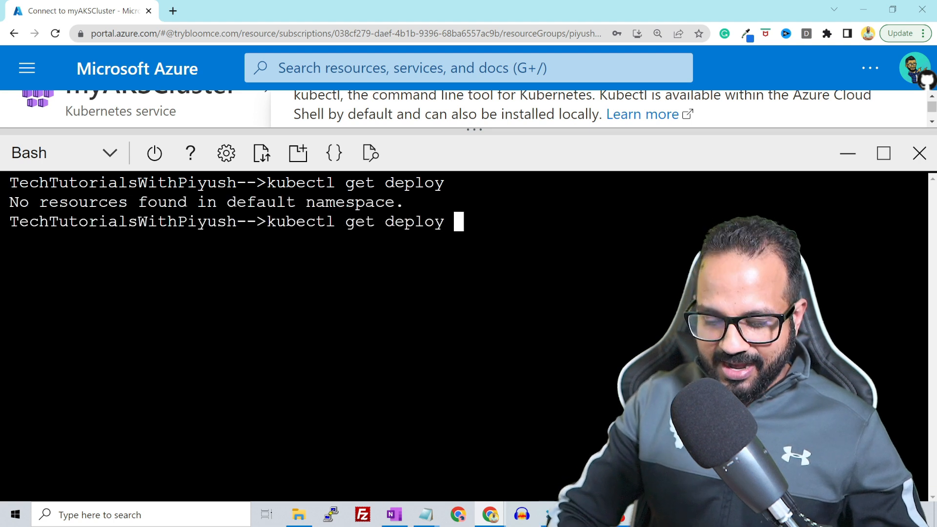
type("-n=test")
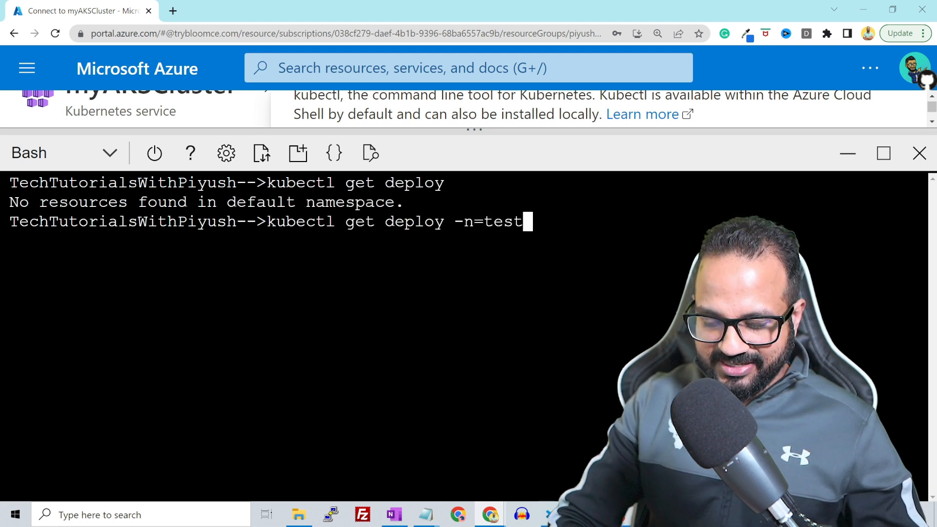
key("Return")
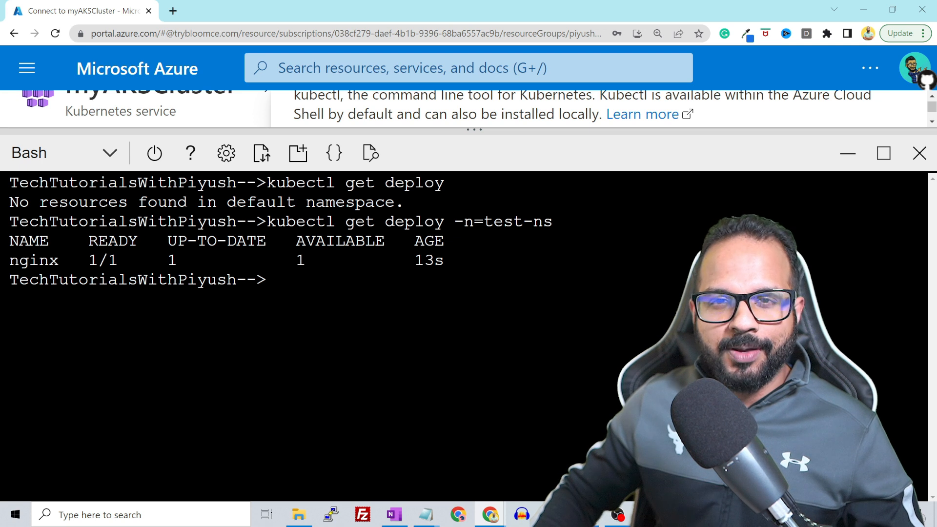
- Run az storage account create for storagepiyush1012 with Standard_ZRS and blob encryption
key("Return")
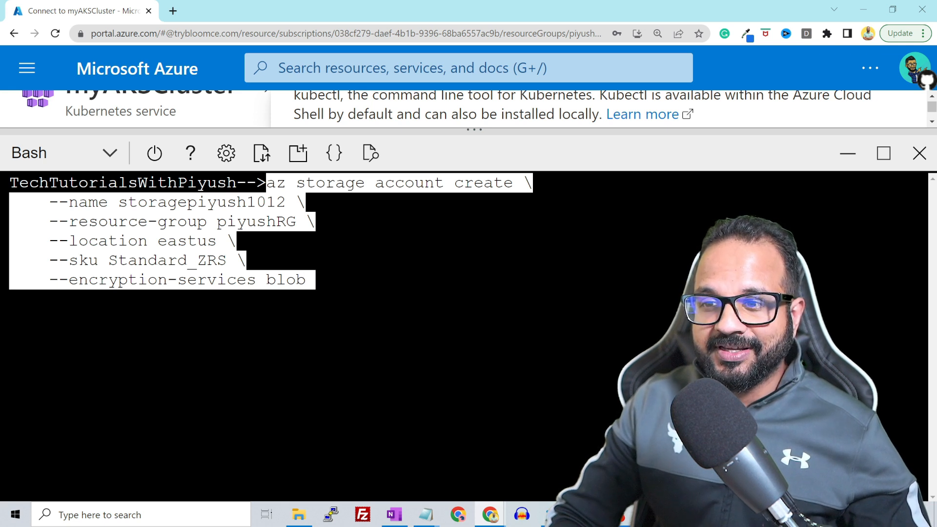
type("clear")
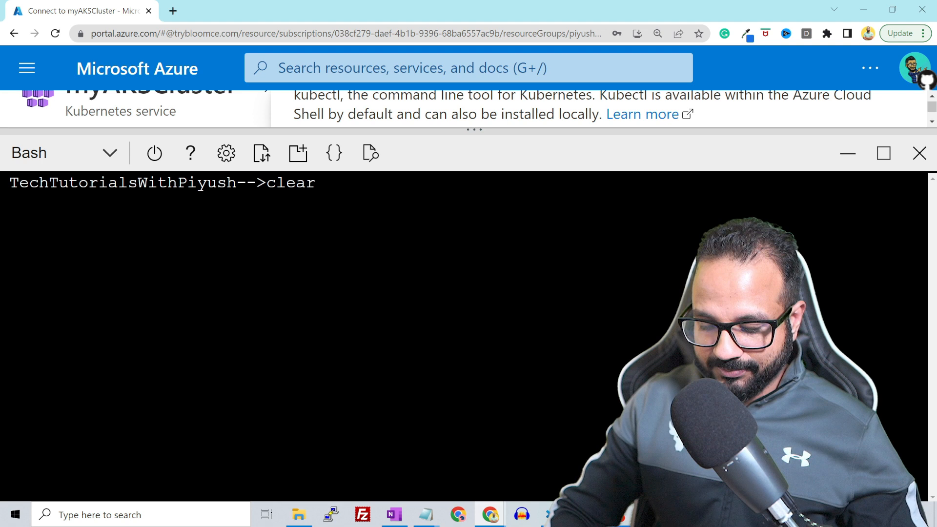
type("az storage account create \\")
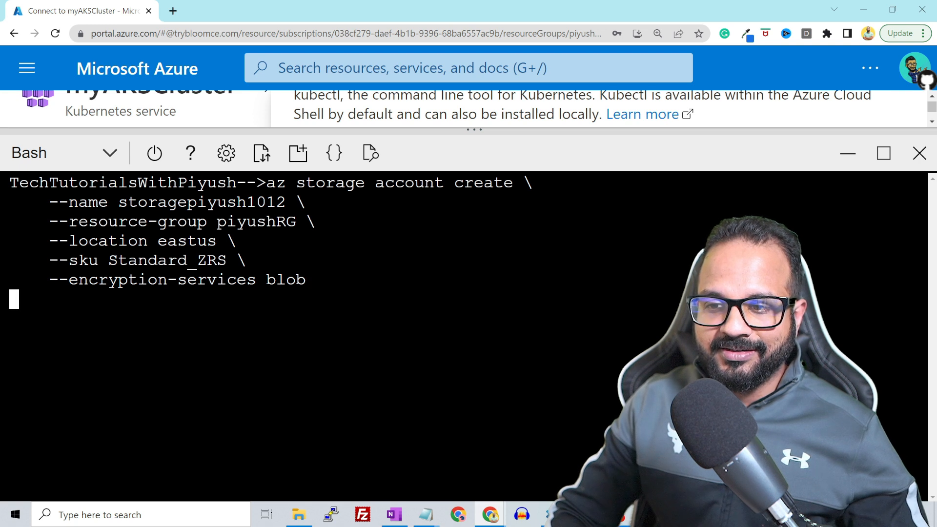
key("Return")
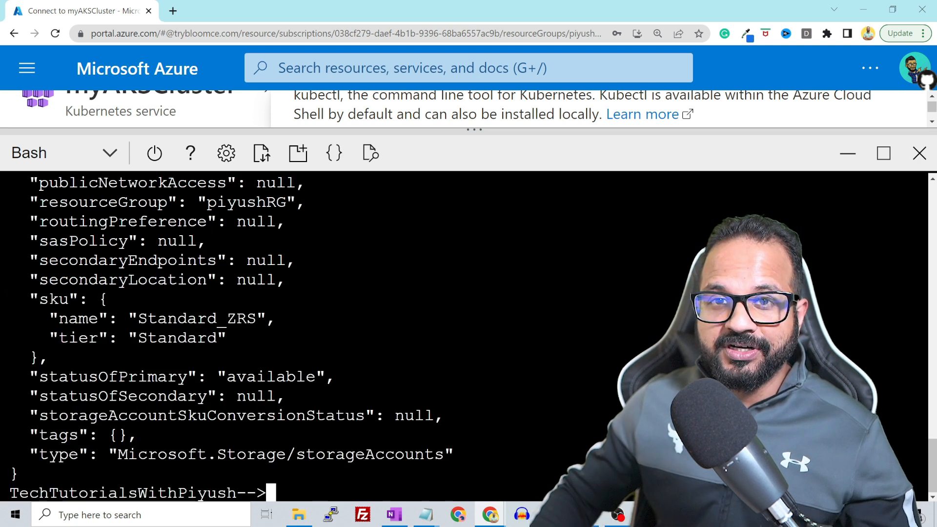
- Clear the shell and run az storage container create for akslogs in storagepiyush1012
type("cleara")
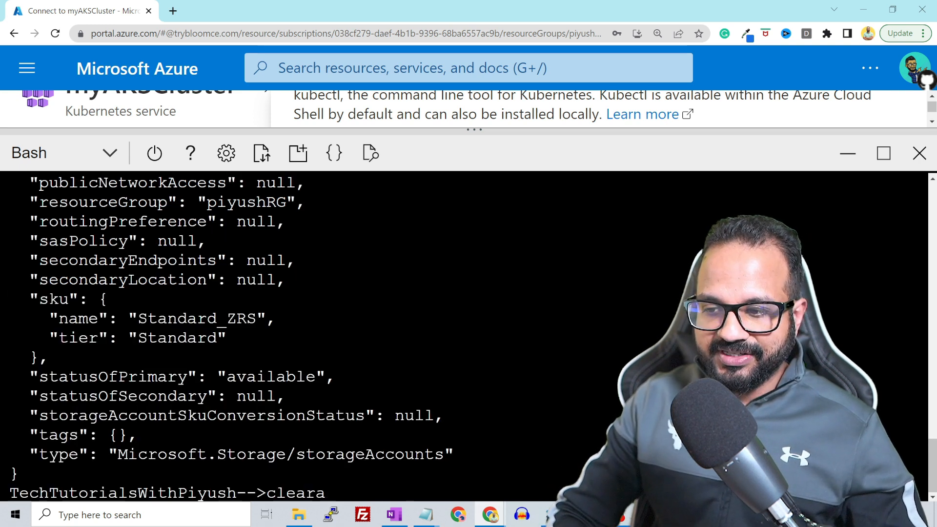
key("Return")
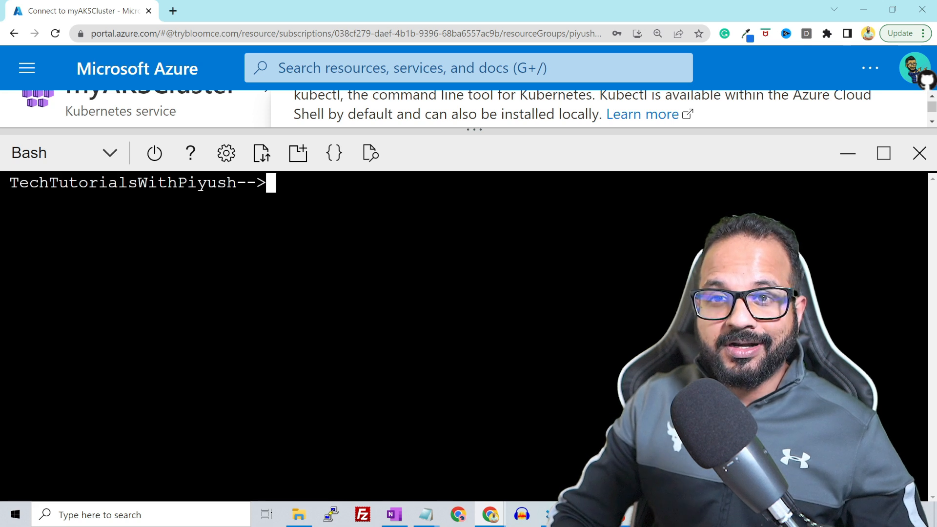
type("az storage container create \\")
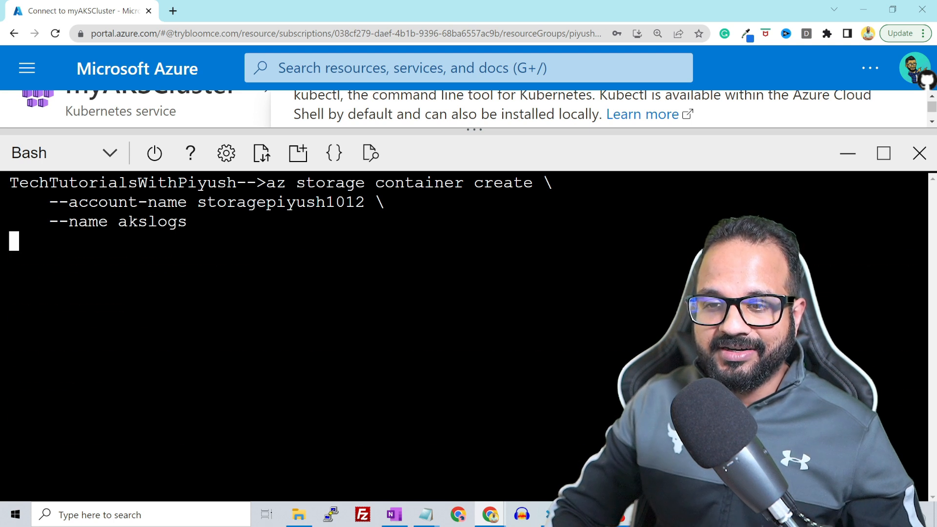
key("Return")
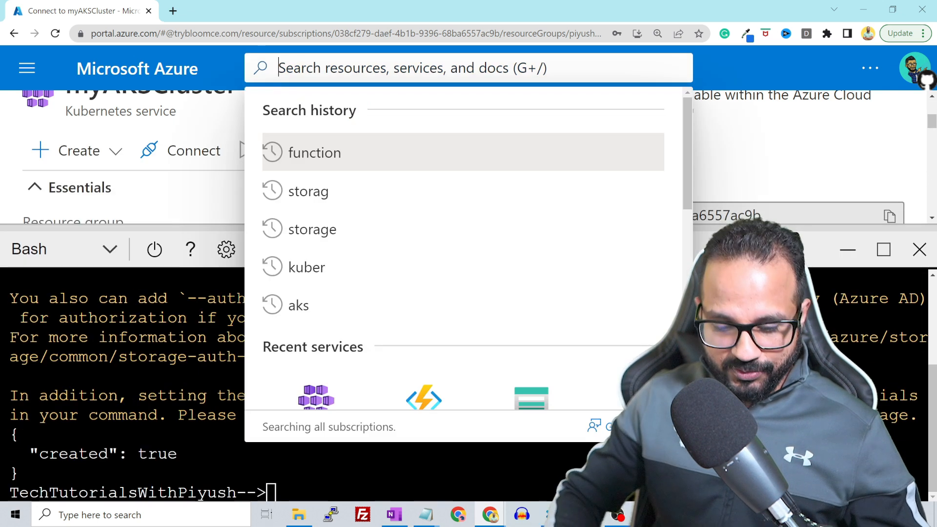
- Go to Storage accounts, then storagepiyush1012's Containers, and open the empty akslogs container
type("atorage")
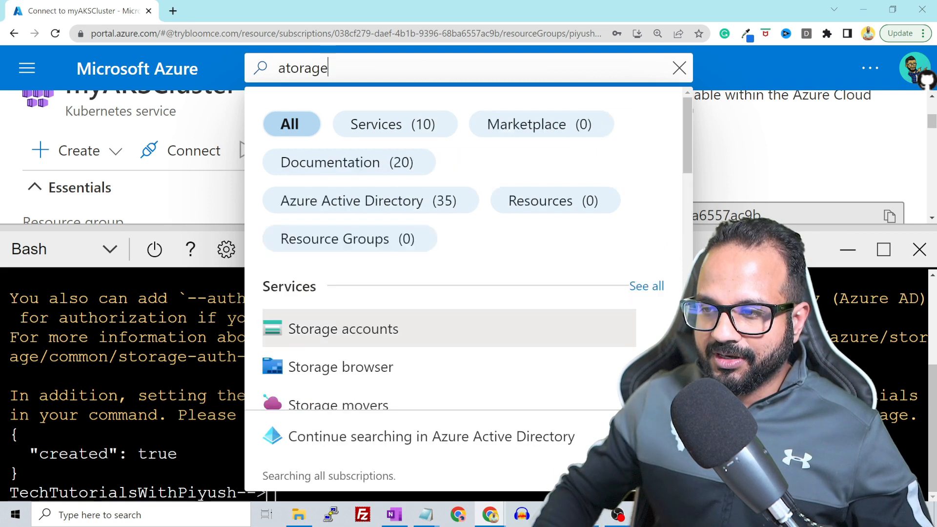
left_click(343, 328)
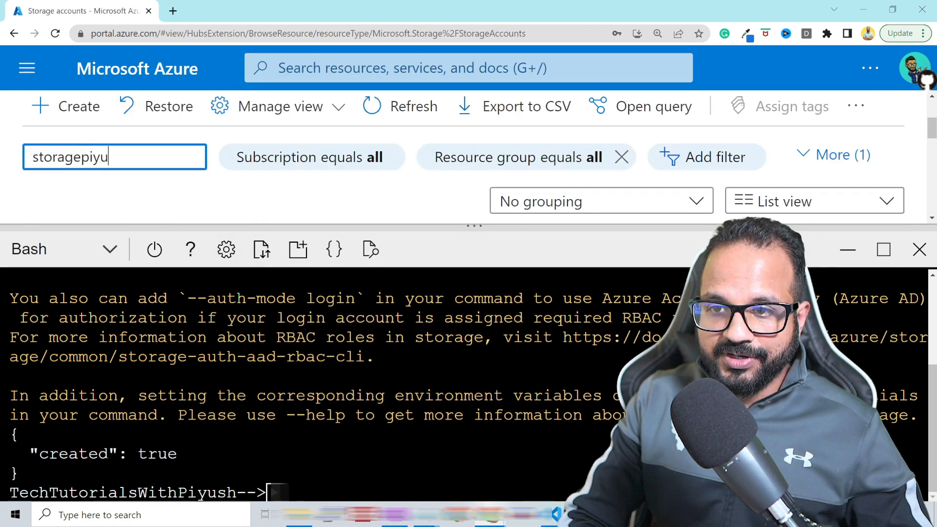
type("sh")
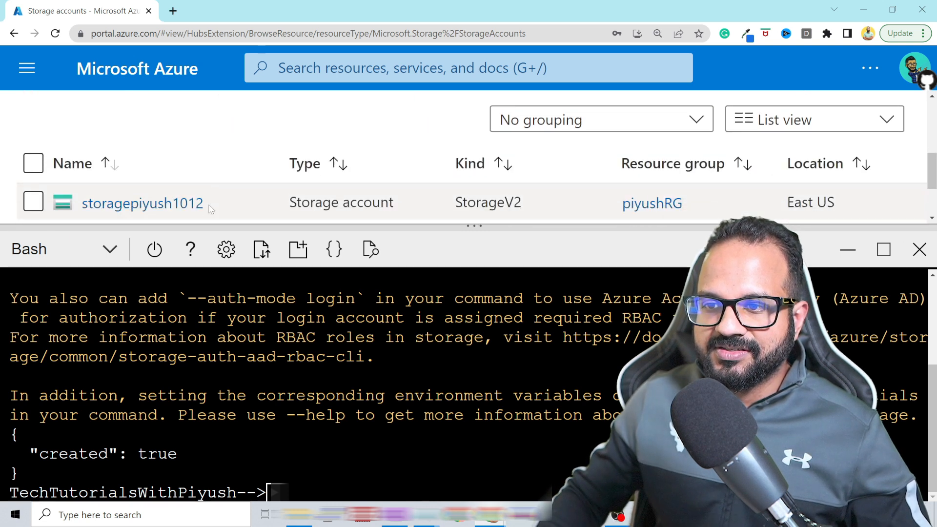
left_click(142, 203)
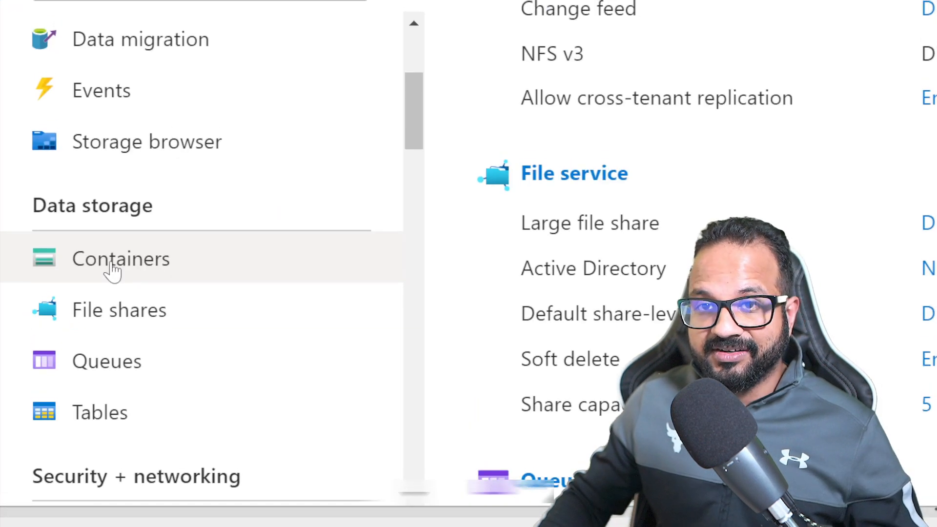
left_click(120, 258)
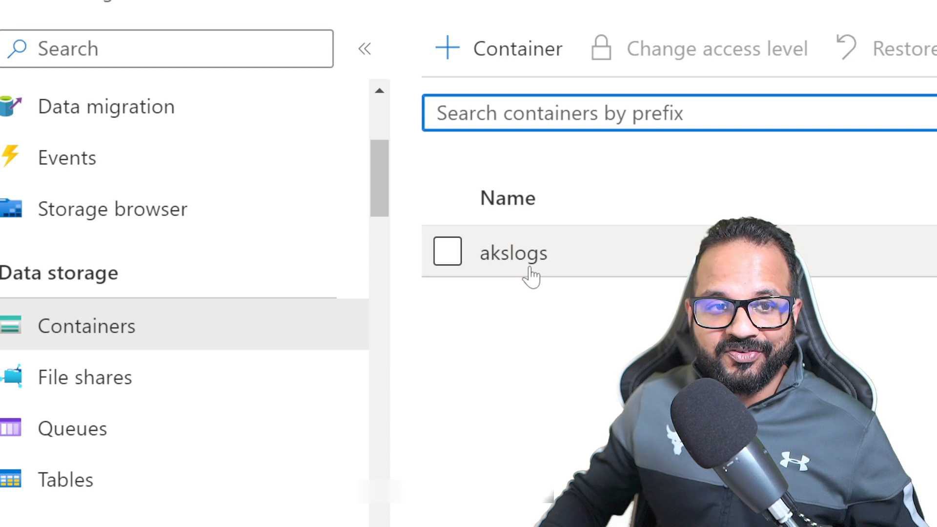
left_click(513, 252)
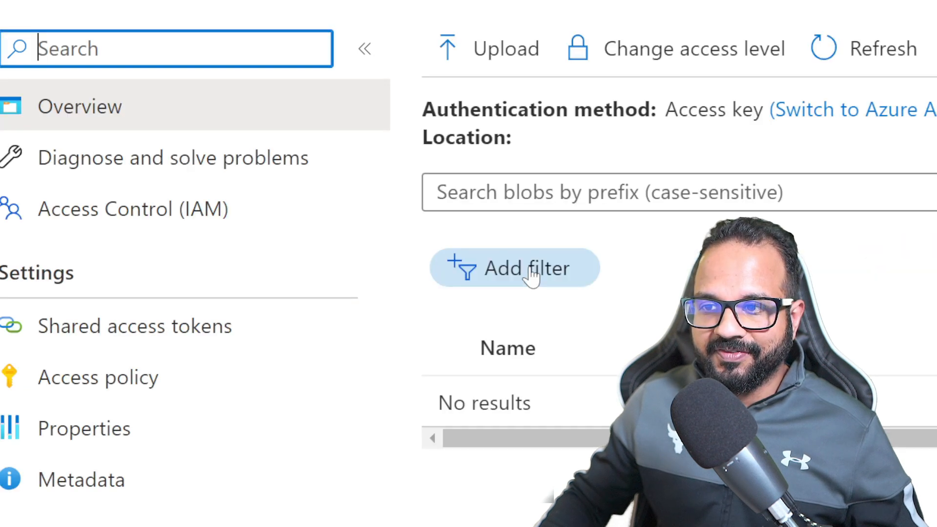
scroll("down", 3)
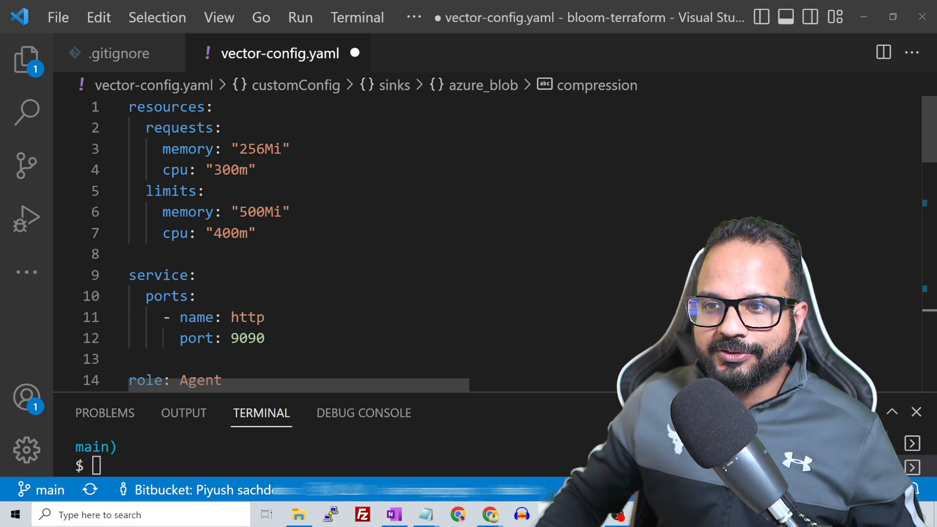
left_click_drag(128, 106, 171, 149)
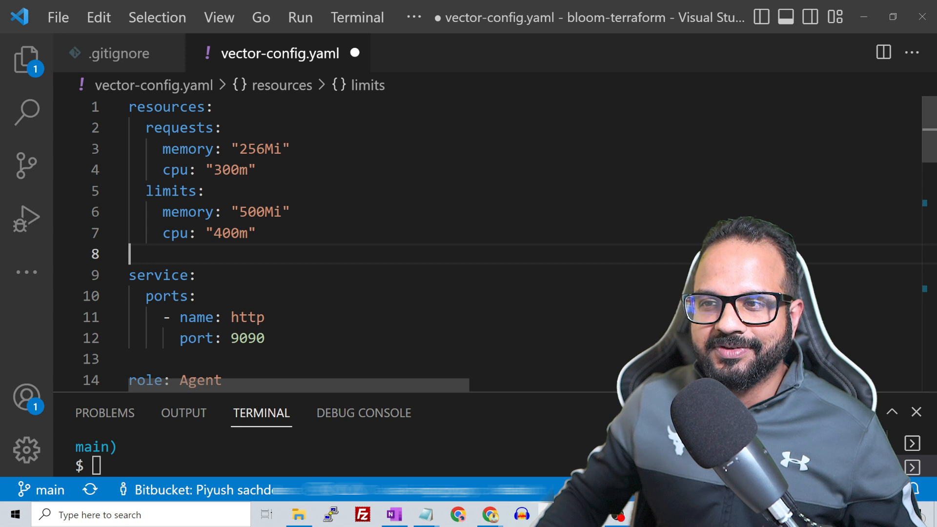
scroll("down", 3)
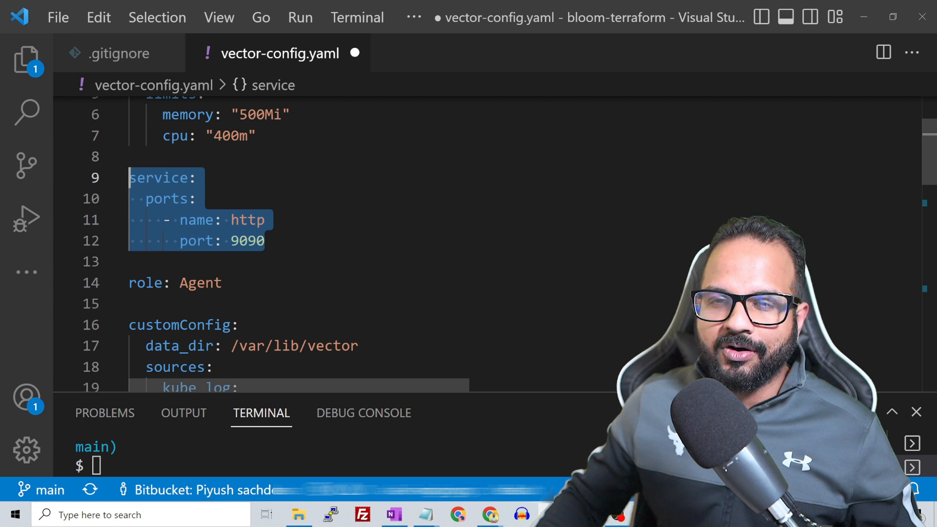
left_click(246, 240)
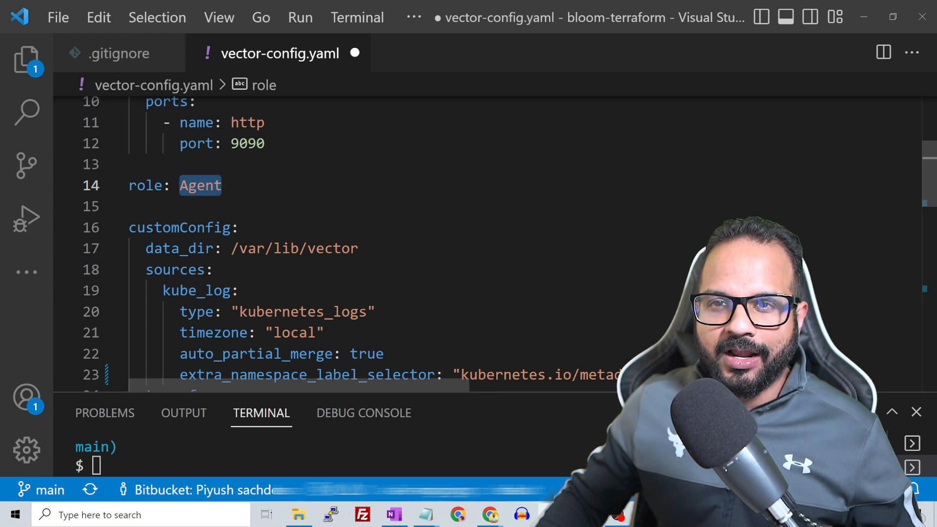
scroll("down", 3)
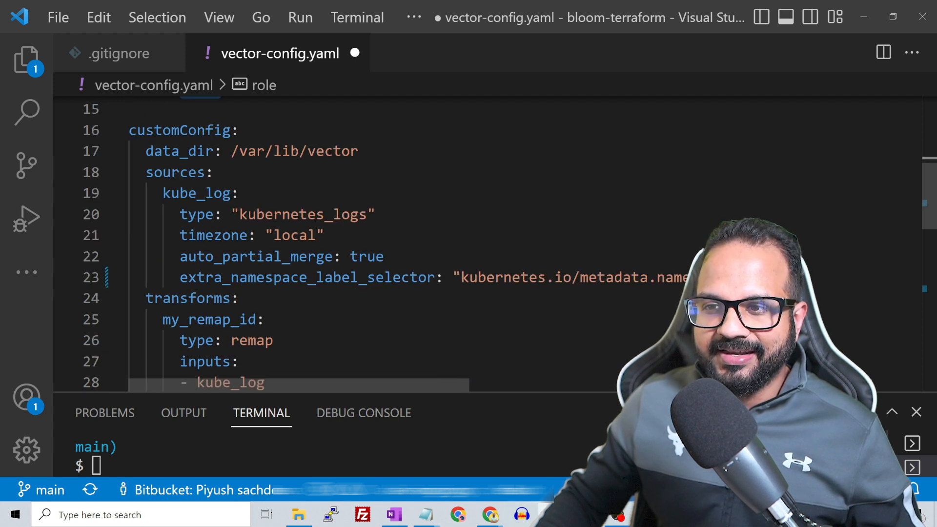
double_click(177, 173)
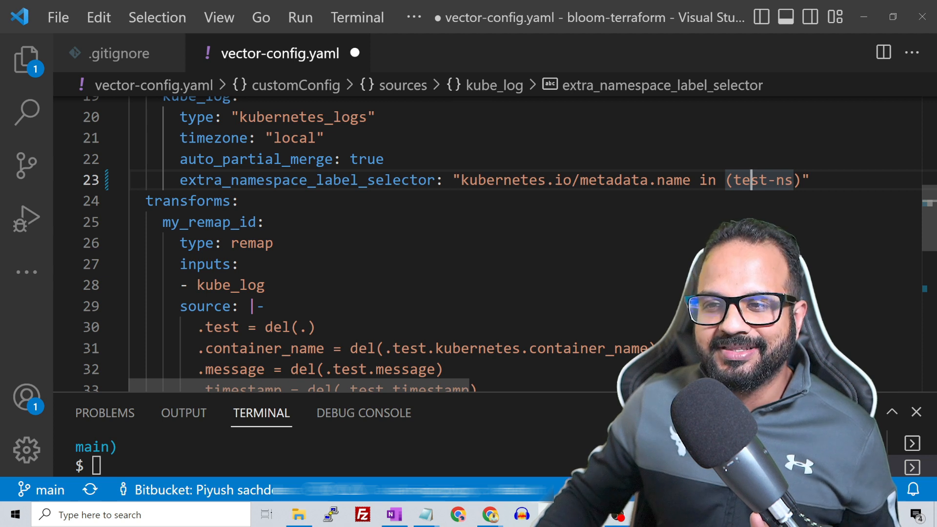
double_click(306, 180)
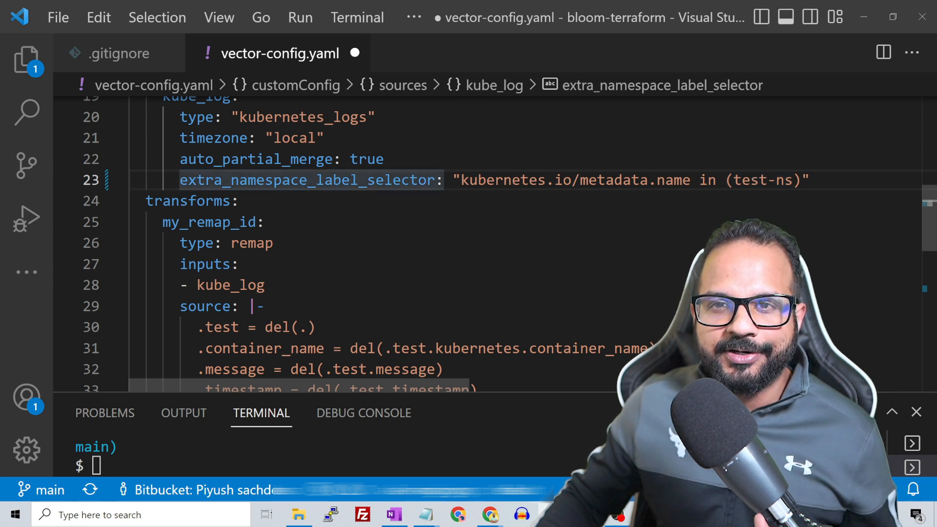
scroll("down", 3)
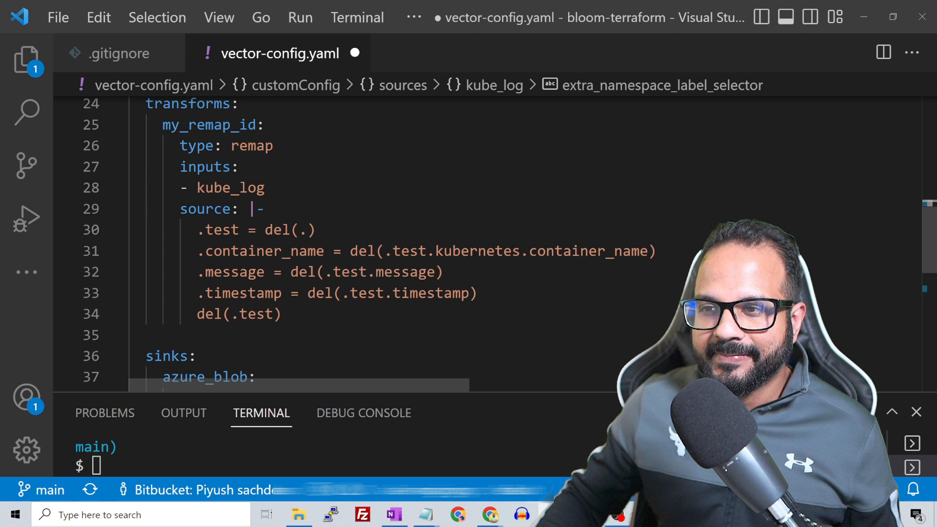
scroll("up", 3)
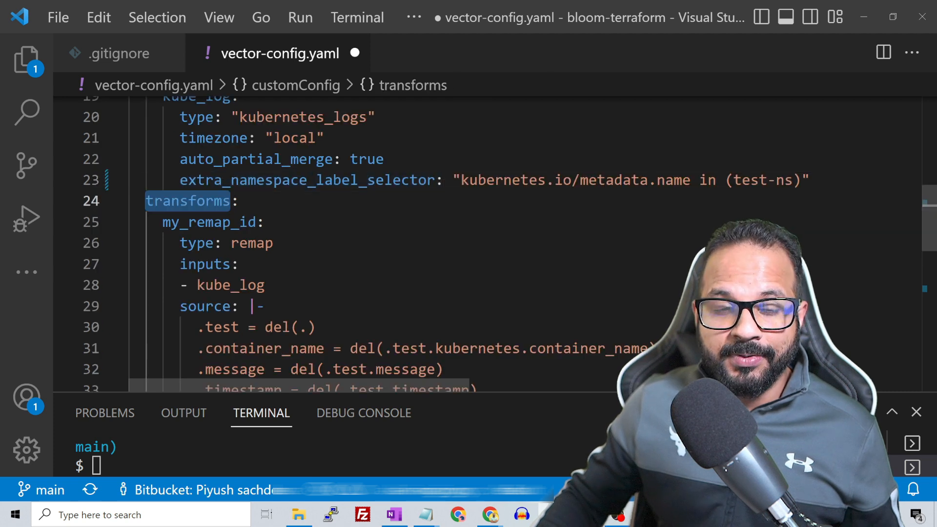
scroll("down", 3)
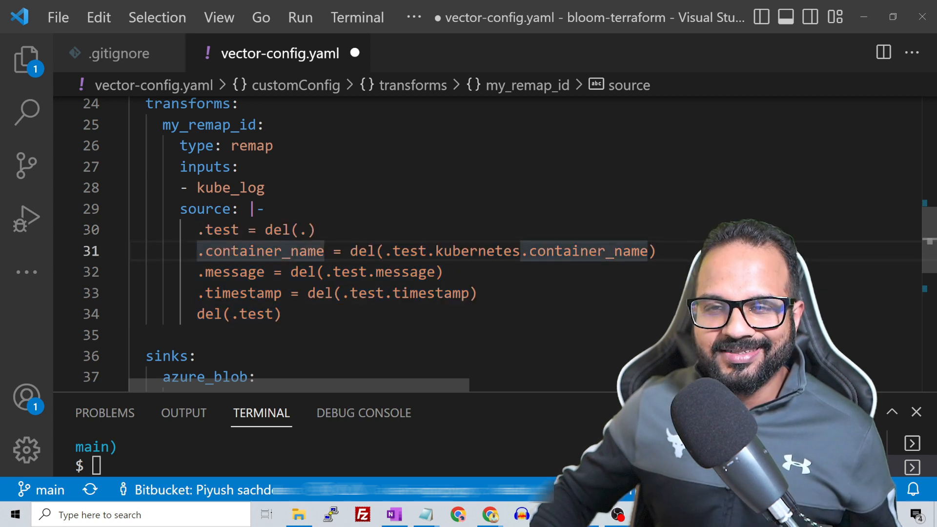
double_click(588, 251)
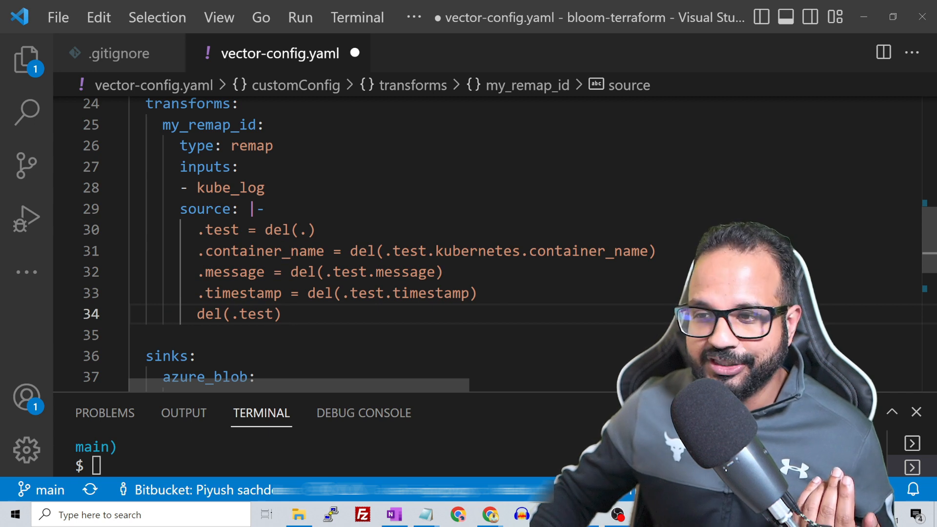
scroll("down", 3)
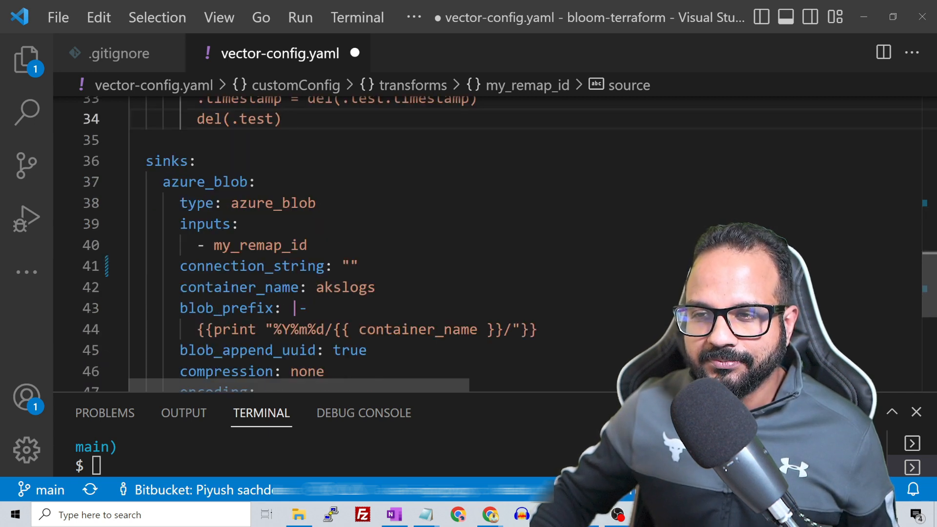
double_click(166, 160)
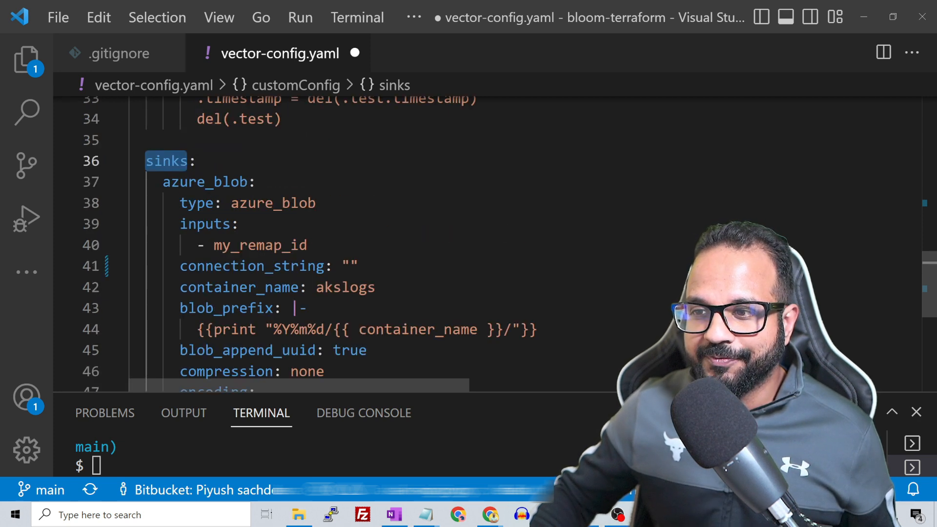
double_click(274, 202)
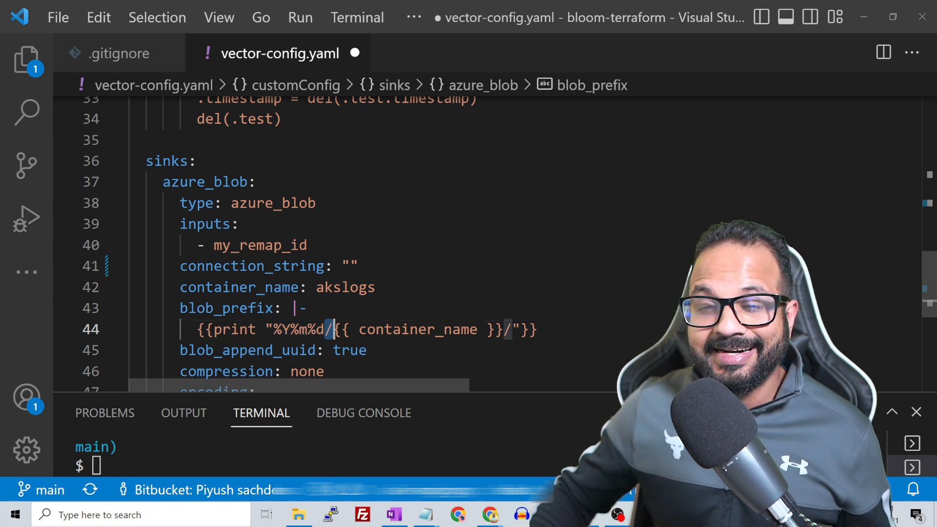
double_click(418, 329)
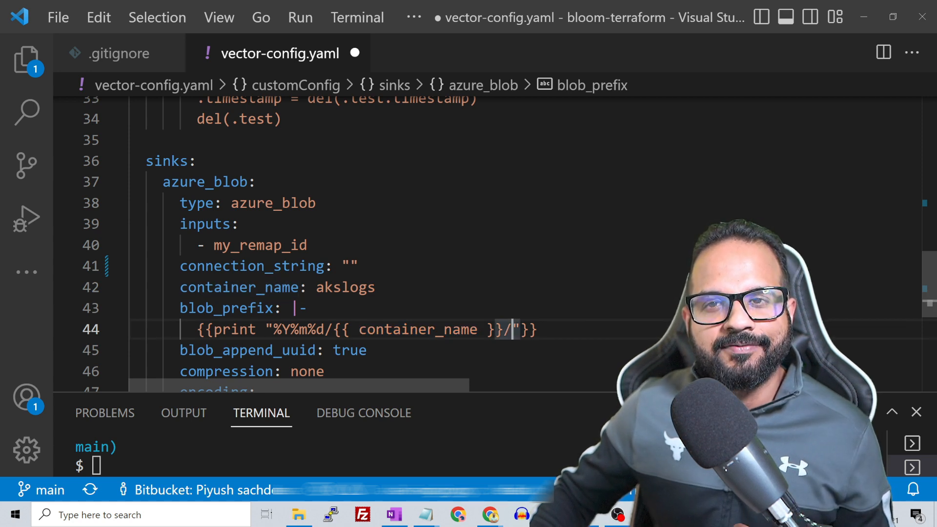
scroll("down", 3)
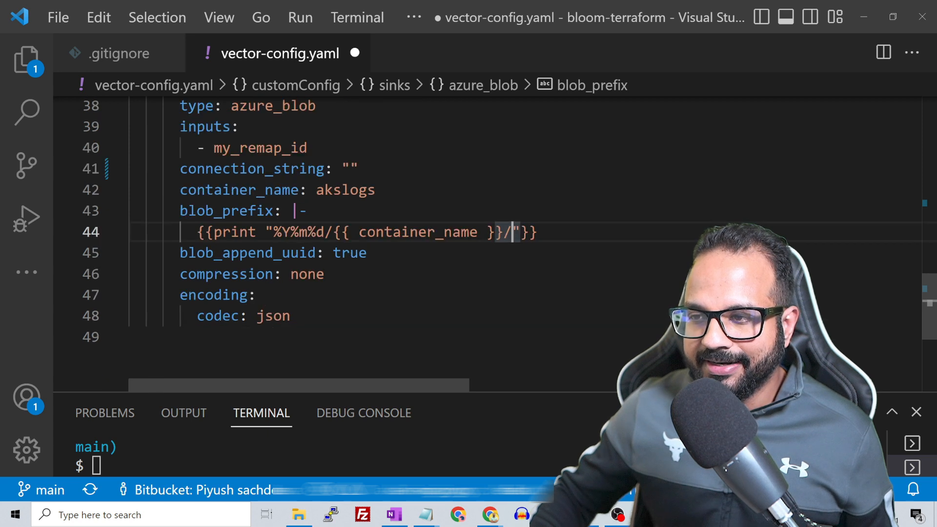
double_click(306, 273)
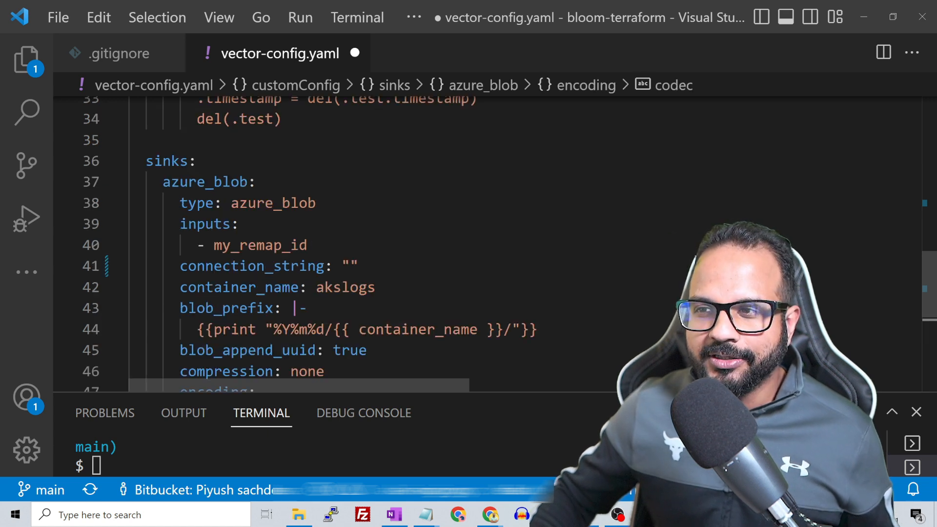
scroll("down", 3)
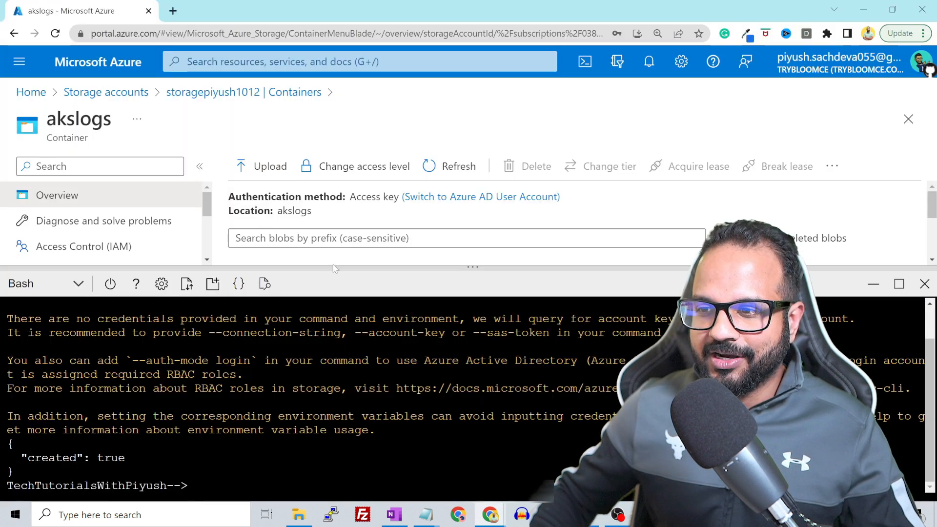
- Open storagepiyush1012's Access keys page and show the hidden connection string
left_click(449, 166)
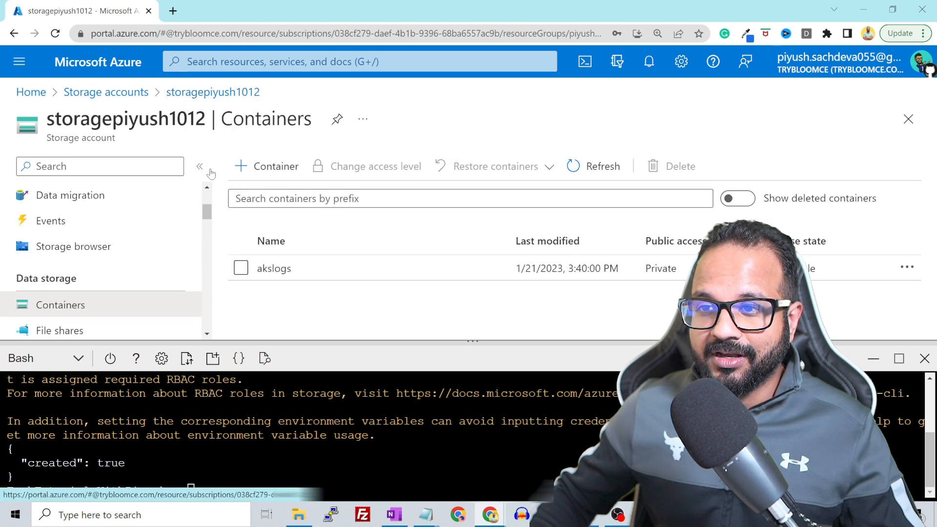
scroll("down", 3)
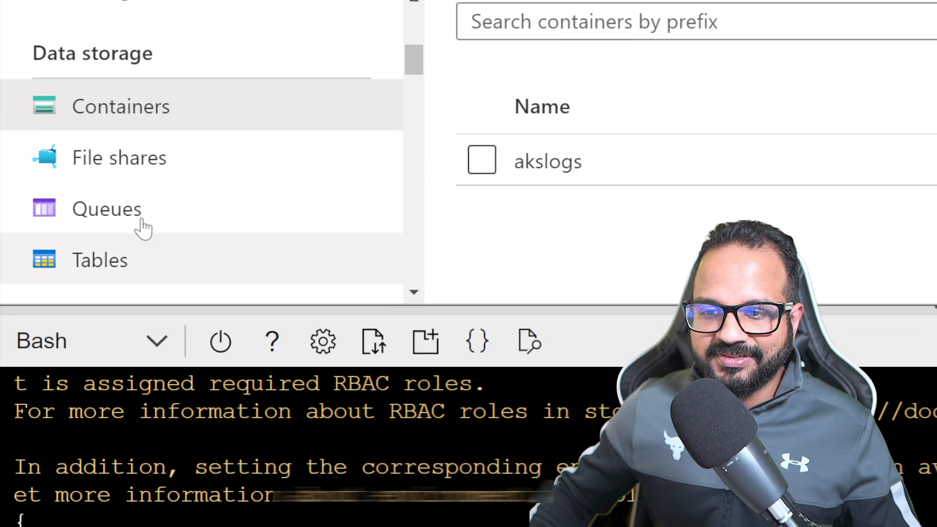
scroll("down", 3)
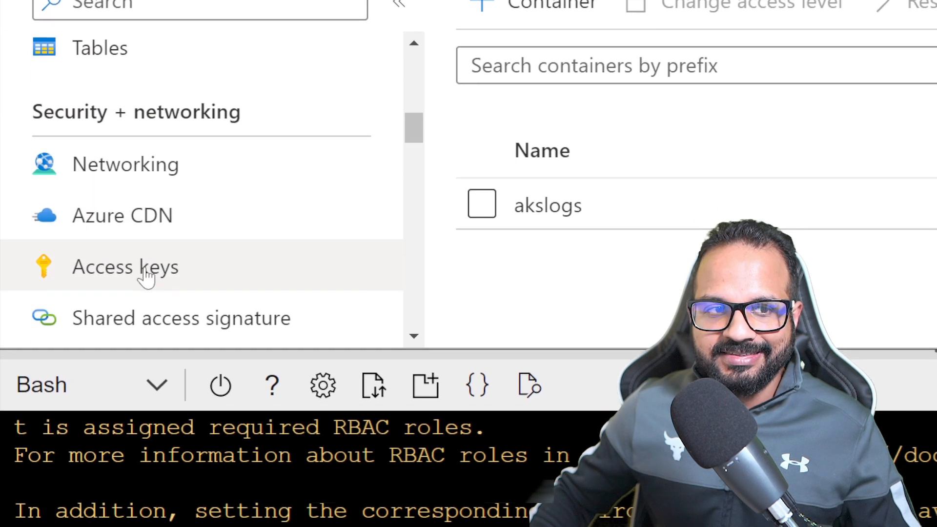
left_click(125, 266)
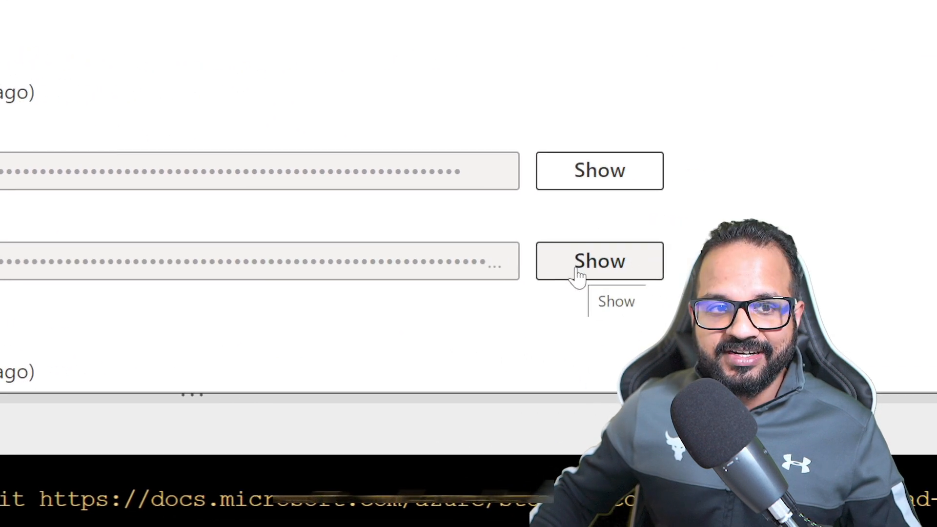
left_click(599, 261)
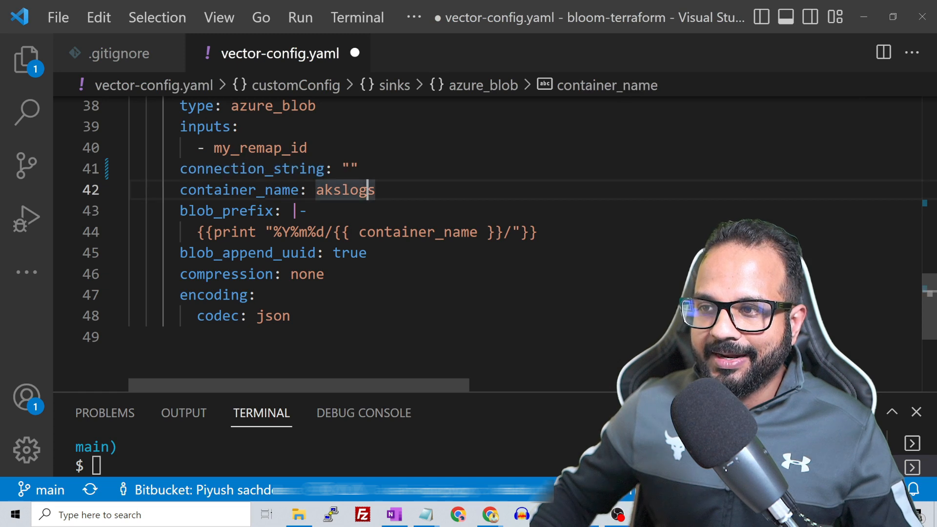
left_click(351, 168)
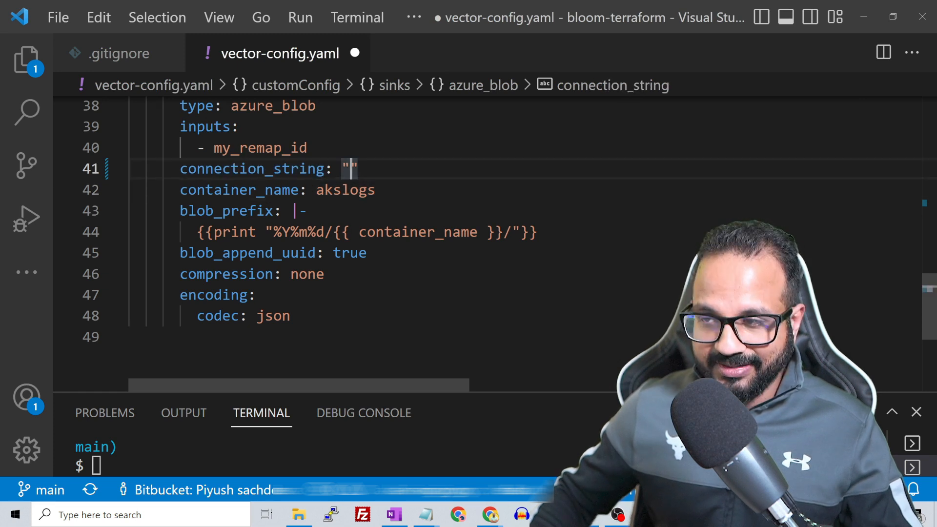
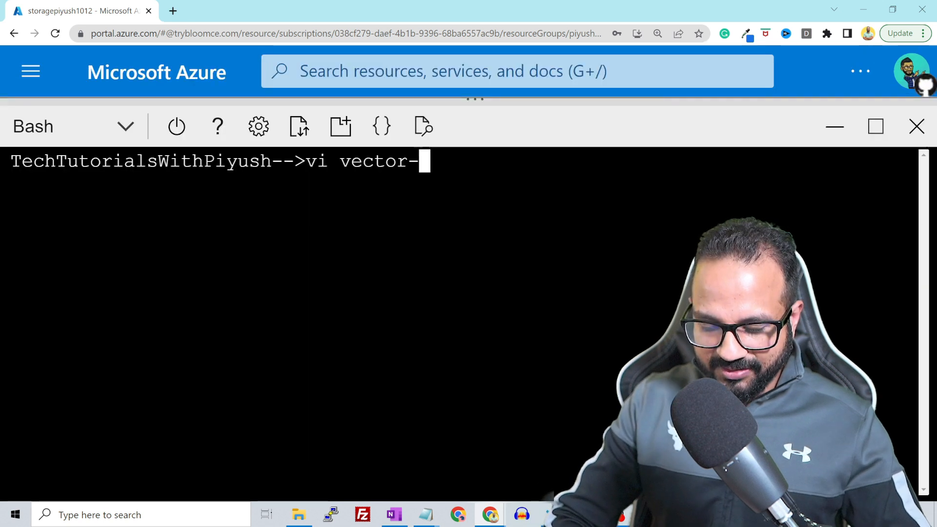
- Create vector-config.yaml in vi with the filled connection string and save it with :wq!
type("config.yaml")
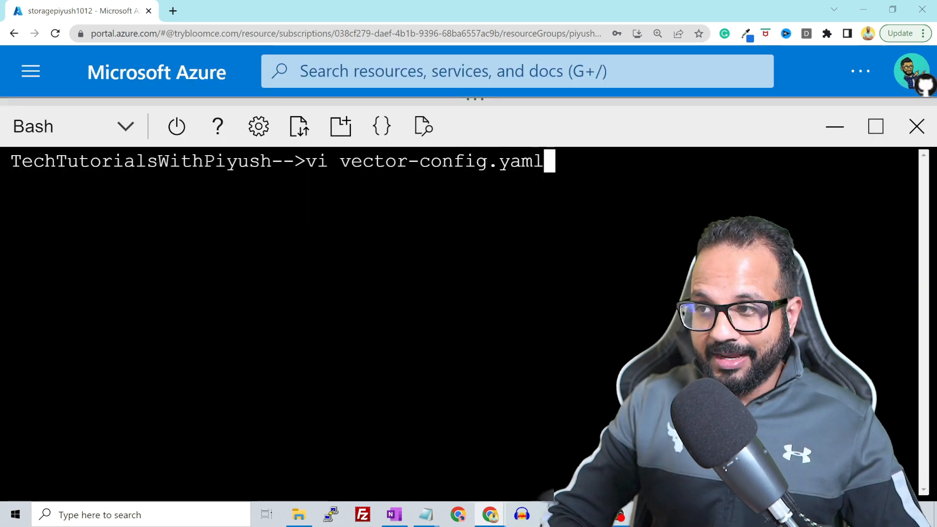
key("Return")
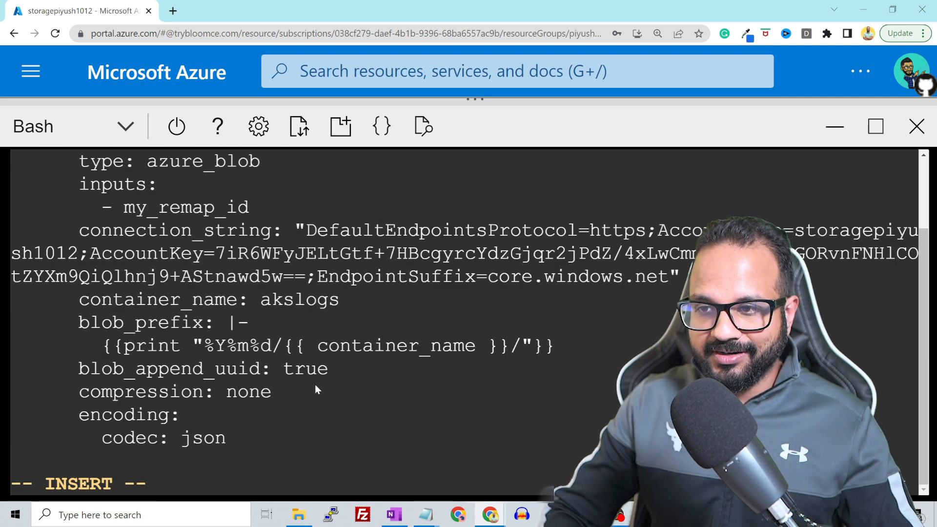
type(":wq!")
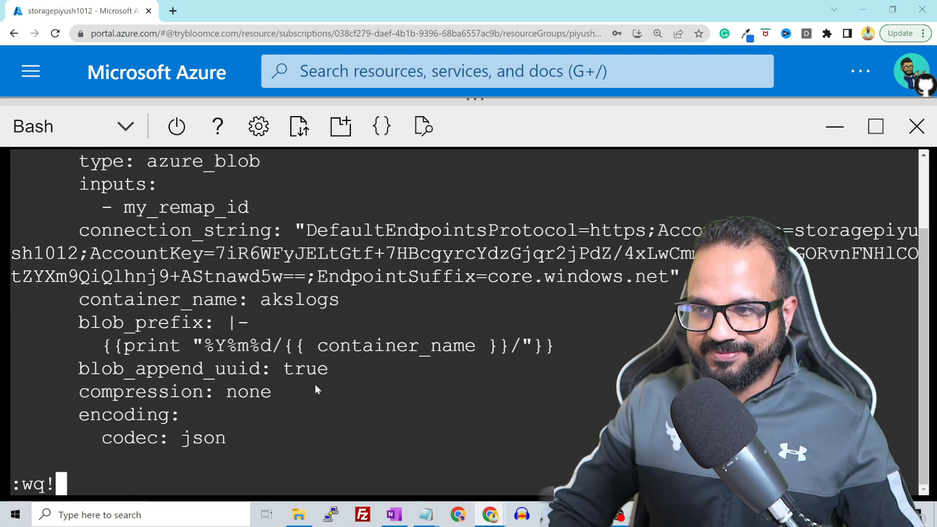
key("Return")
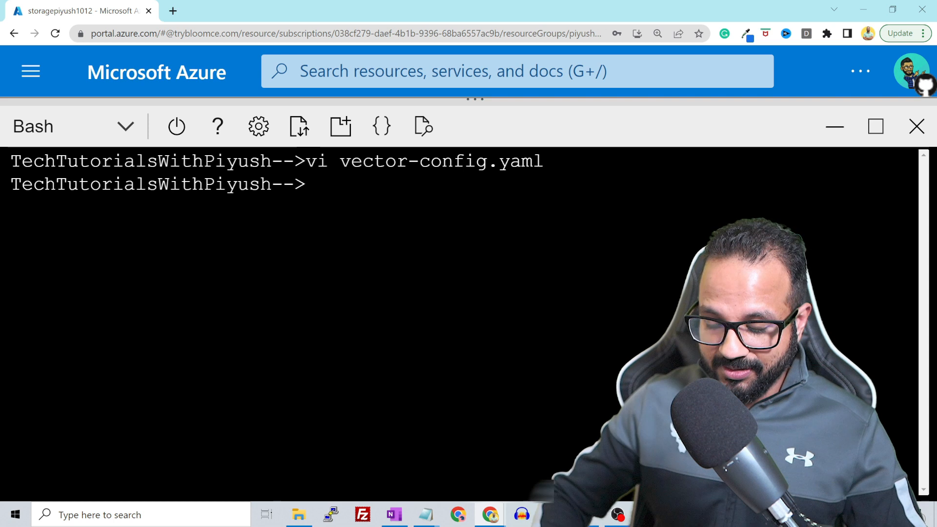
type("helm repo add vector https://helm.vector.dev")
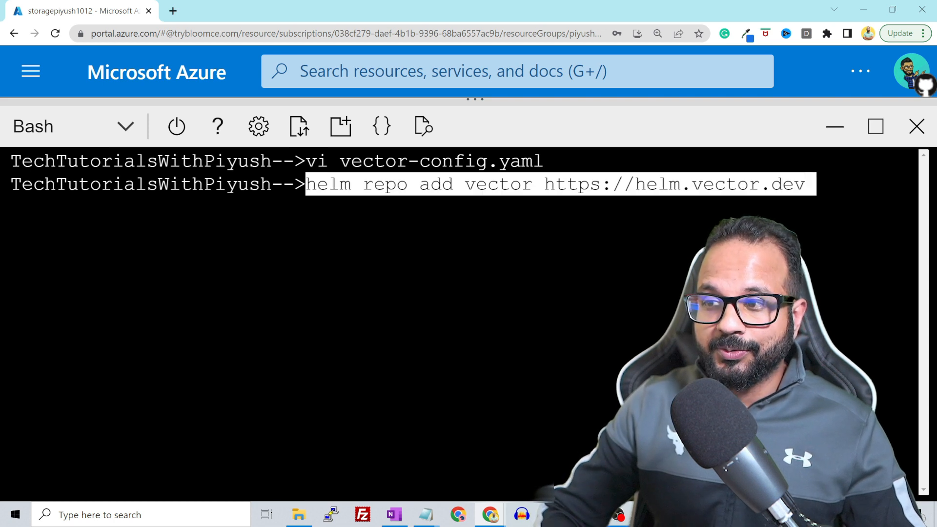
key("Return")
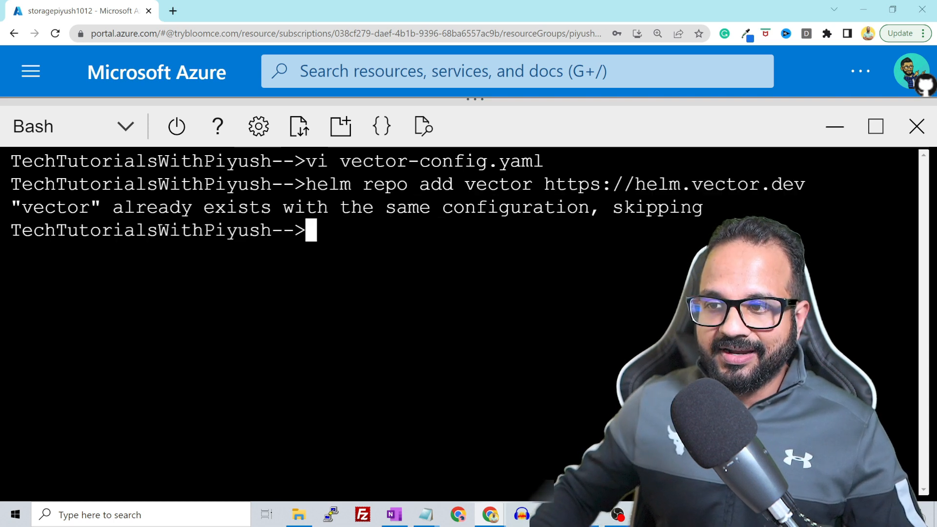
type("helm repo update")
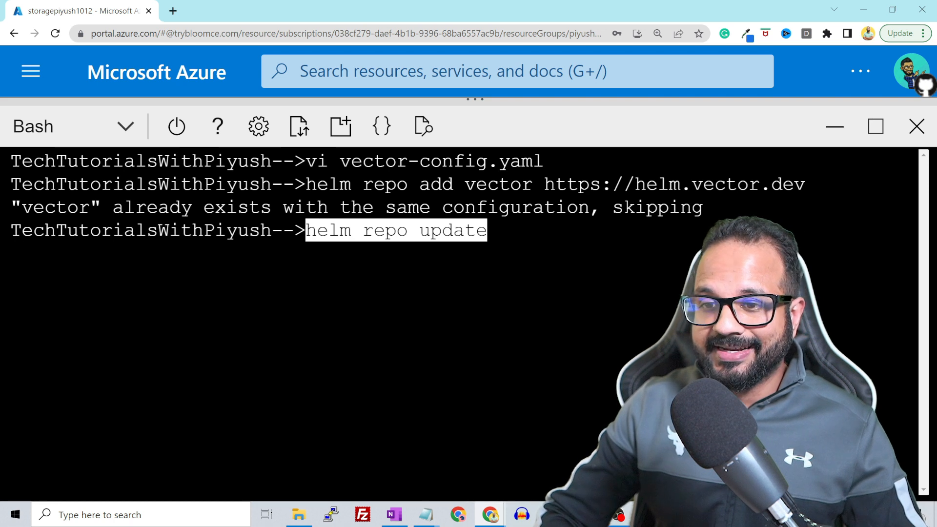
key("Return")
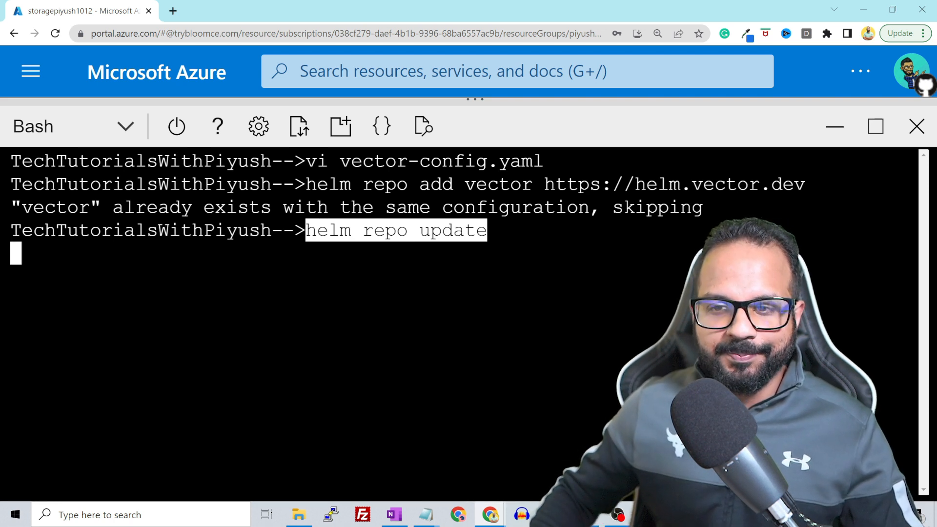
key("Return")
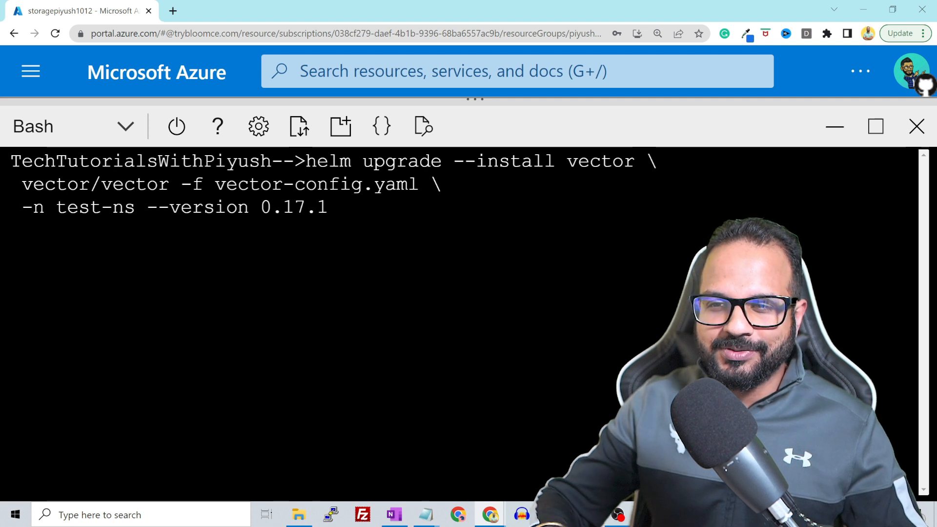
- Helm-install Vector chart 0.17.1 into test-ns with vector-config.yaml and review the release notes
key("Return")
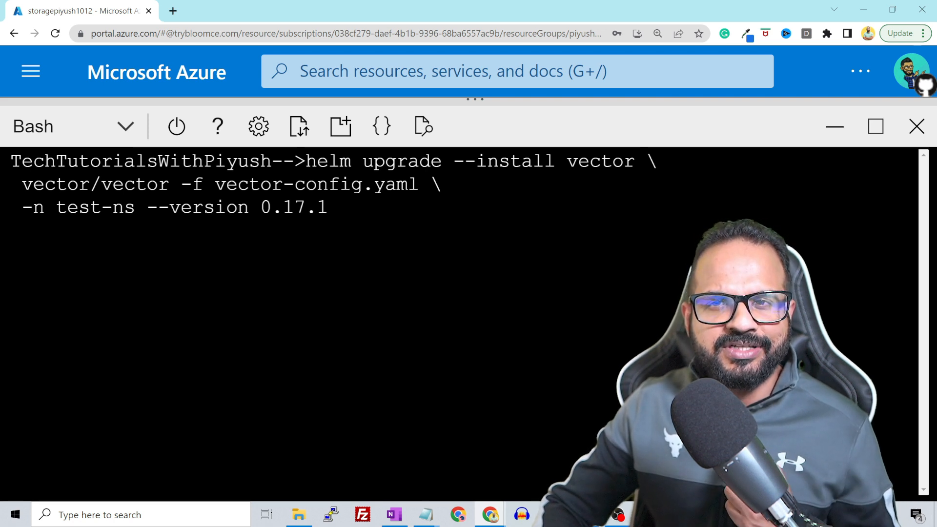
key("Return")
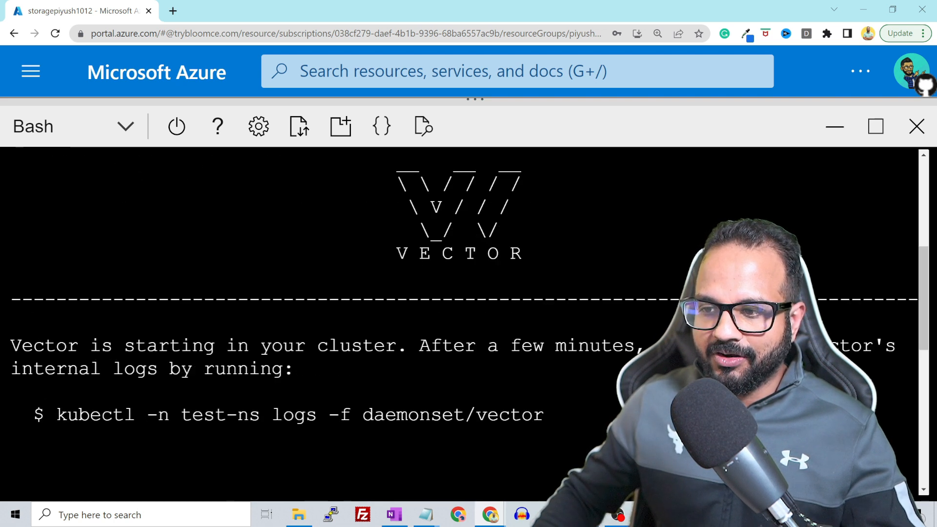
scroll("down", 3)
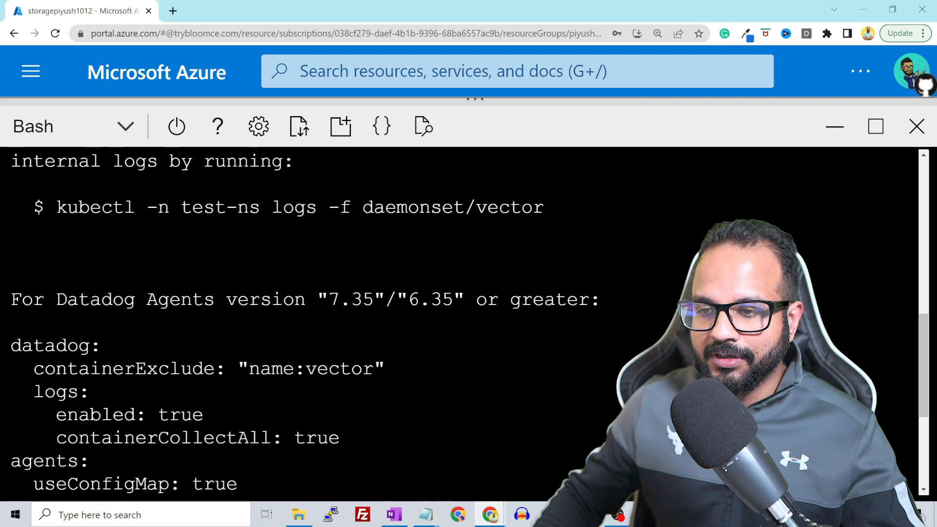
scroll("down", 3)
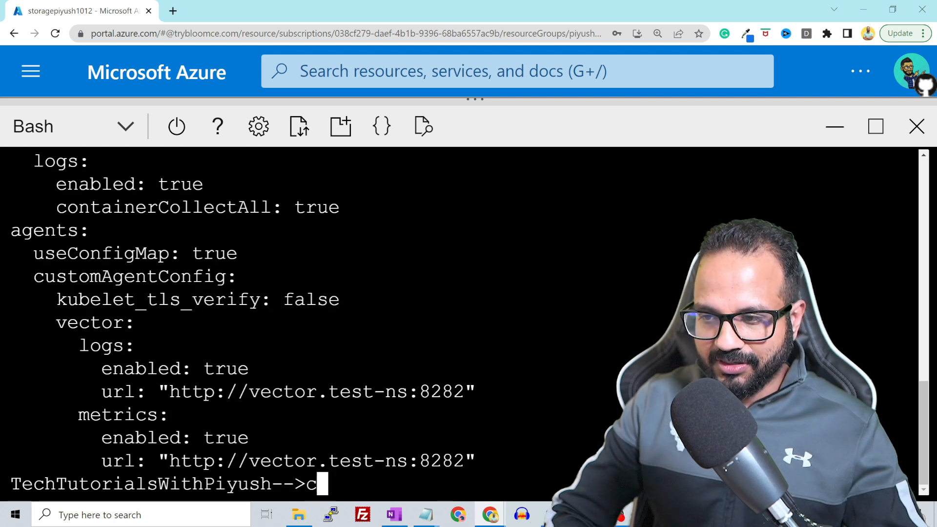
type("kubectl get")
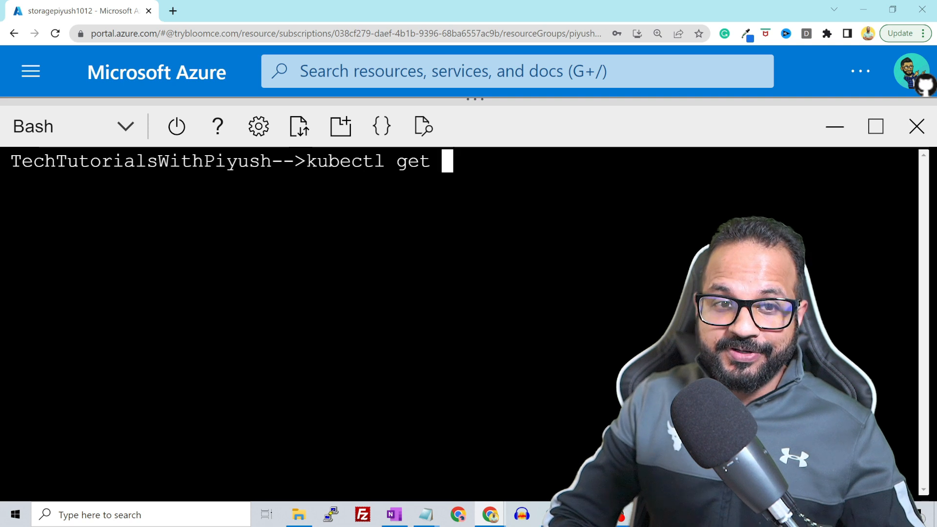
- List daemonsets in test-ns to confirm Vector shows 1 ready and available
type("ds")
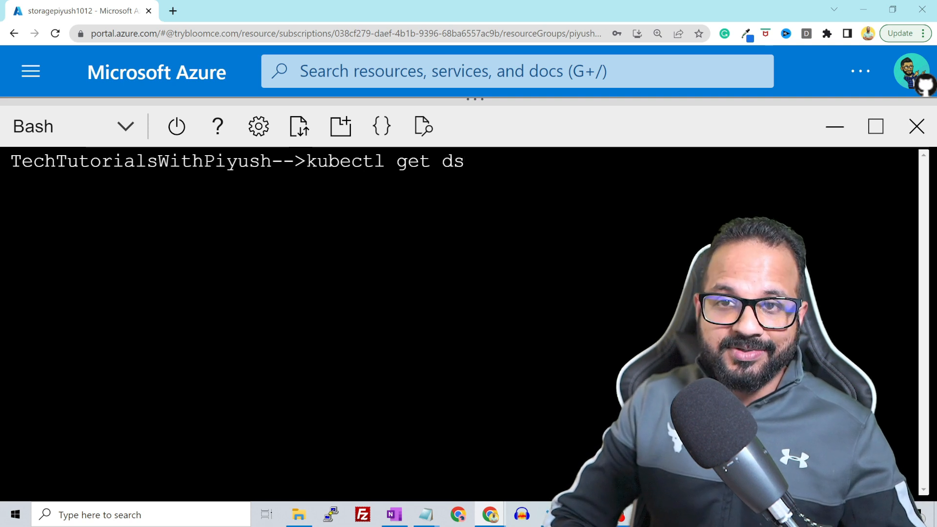
type("-n=test-ns")
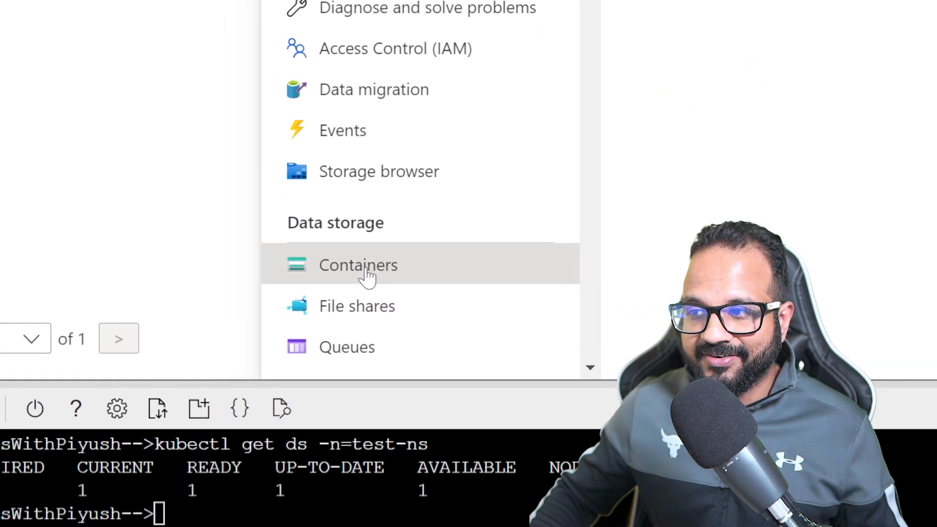
- Browse the akslogs container to 20230121/nginx and open the .log blob's properties
left_click(358, 264)
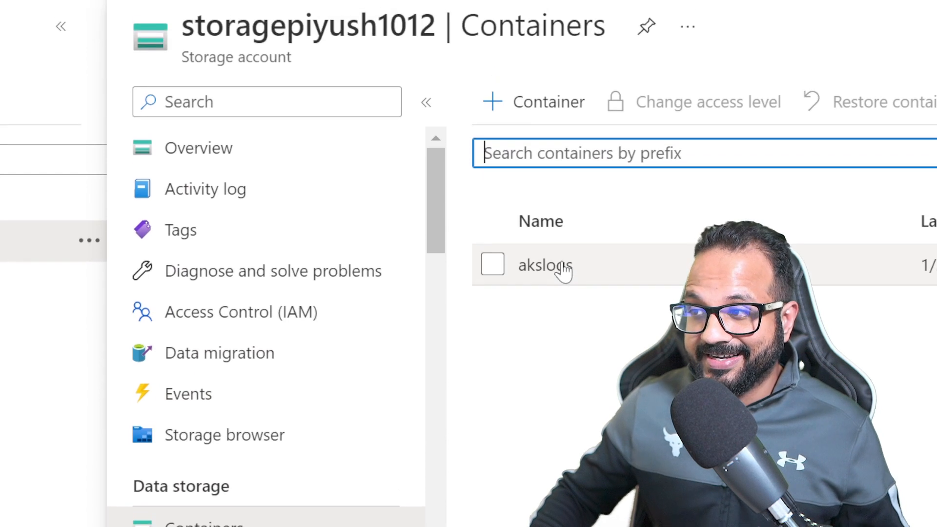
left_click(545, 266)
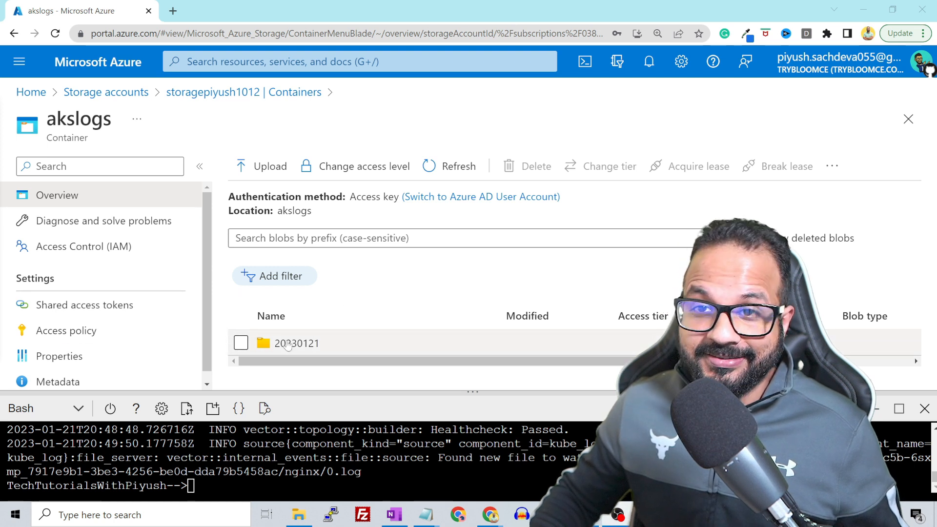
mouse_move(308, 352)
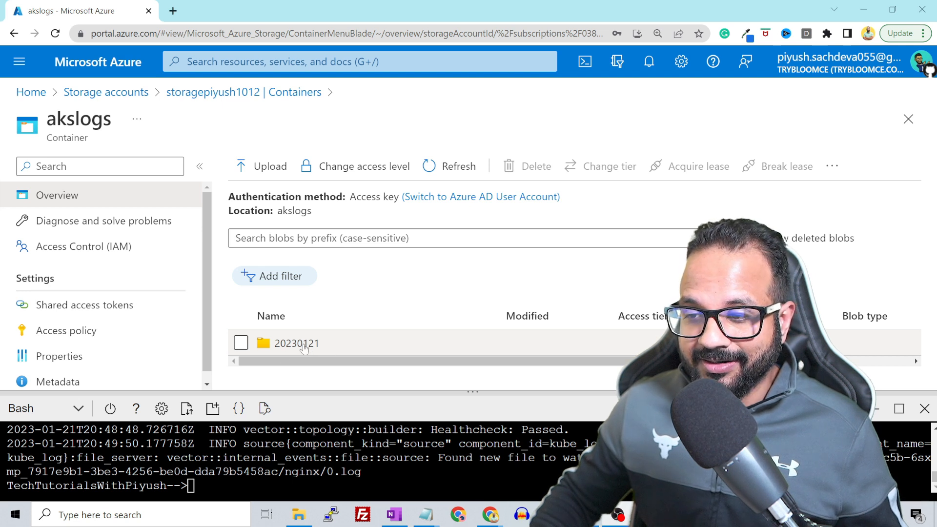
left_click(296, 343)
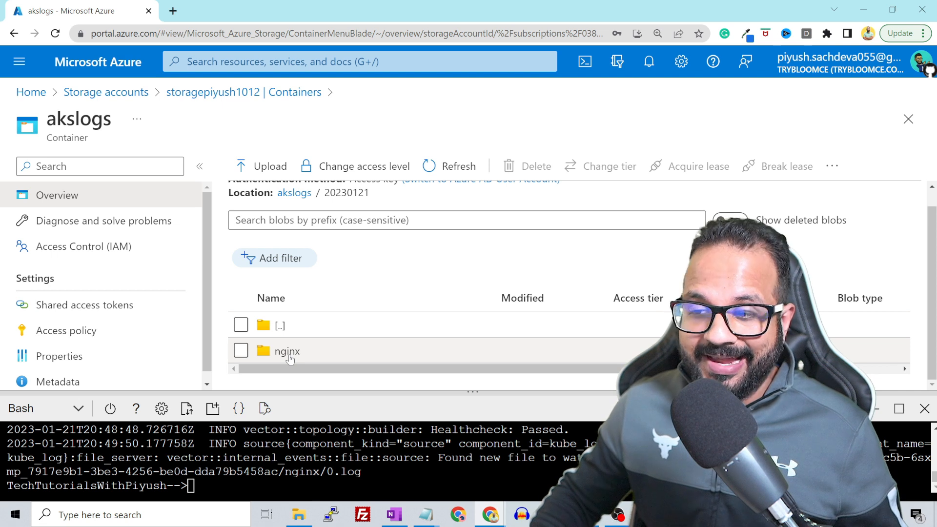
left_click(287, 350)
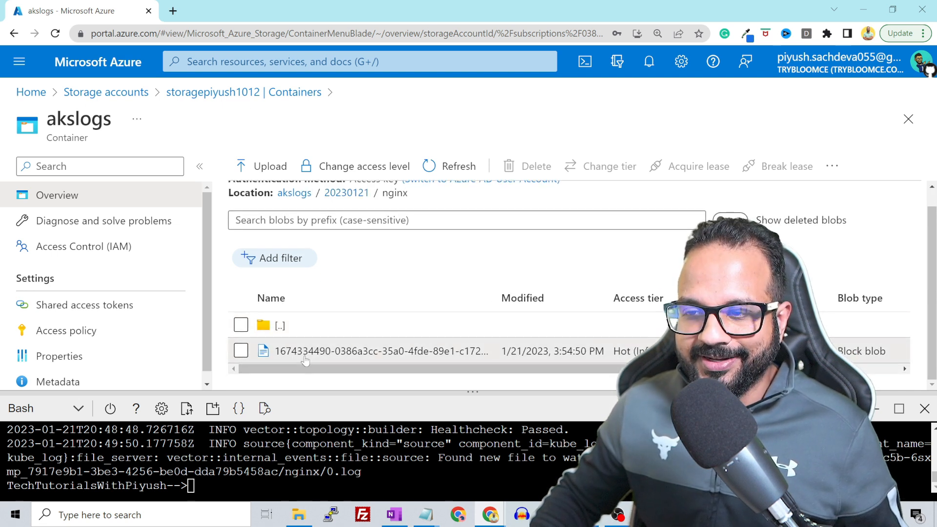
left_click(383, 350)
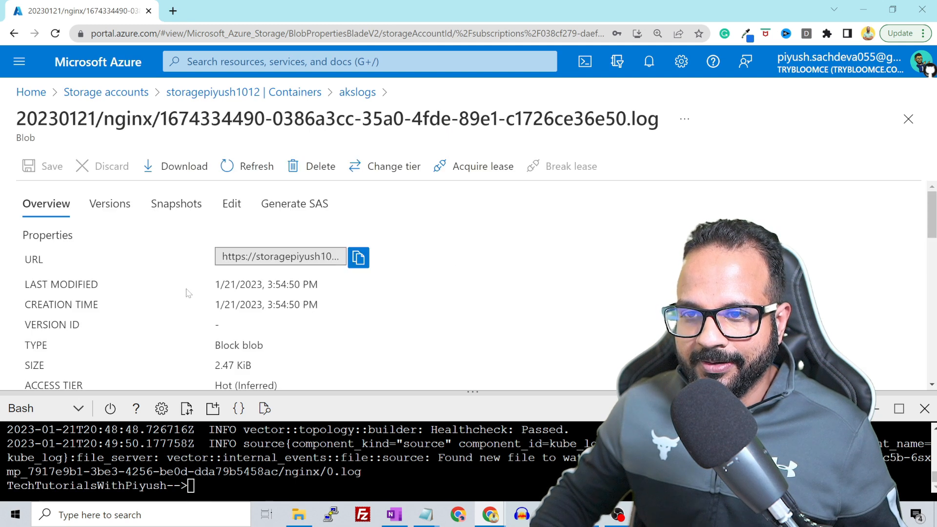
- Download the nginx log blob, open it in Notepad, and select its JSON contents
left_click(183, 166)
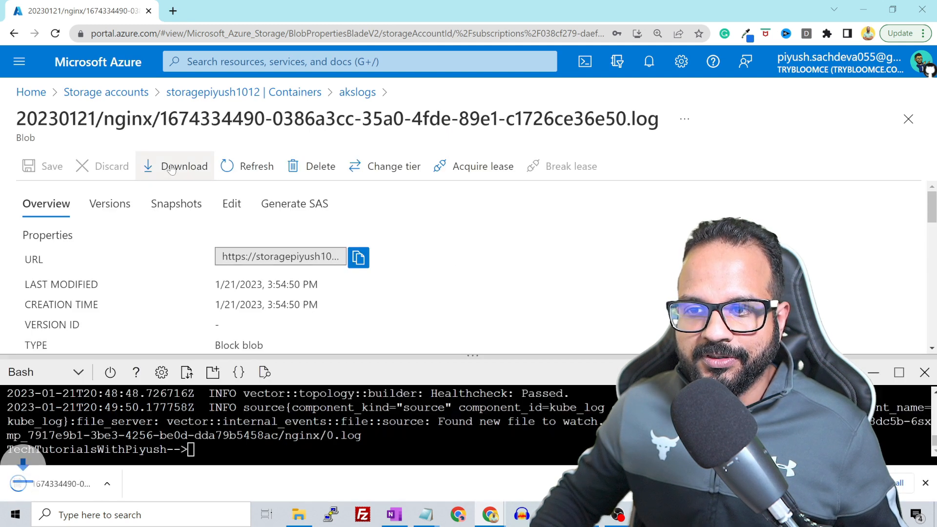
left_click(184, 166)
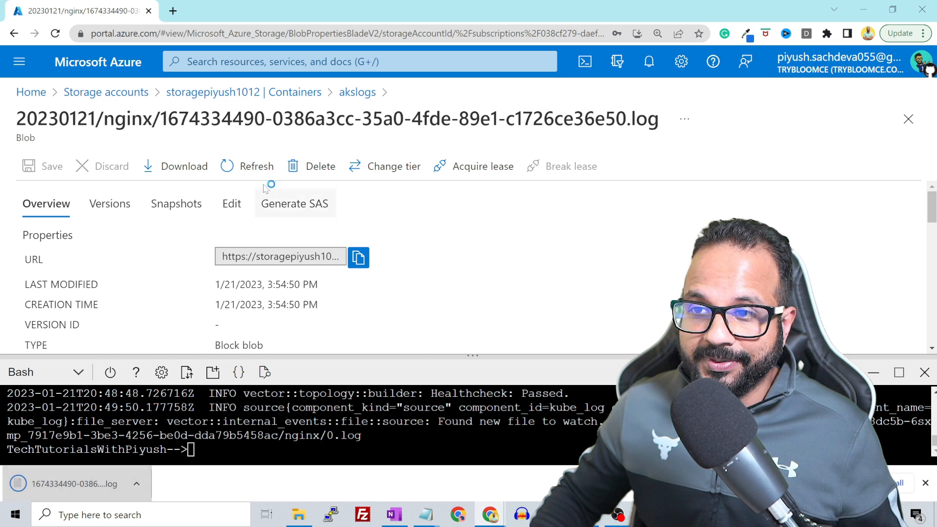
left_click(184, 166)
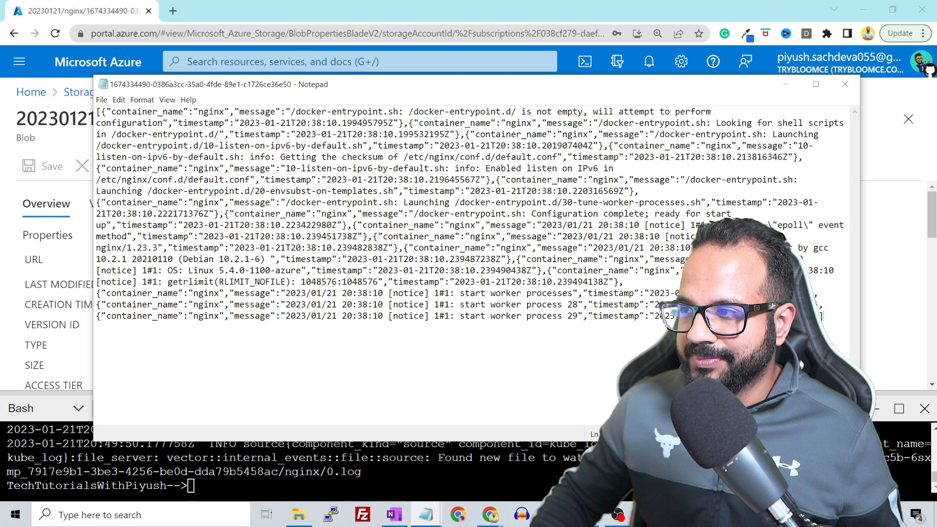
key("ctrl+a")
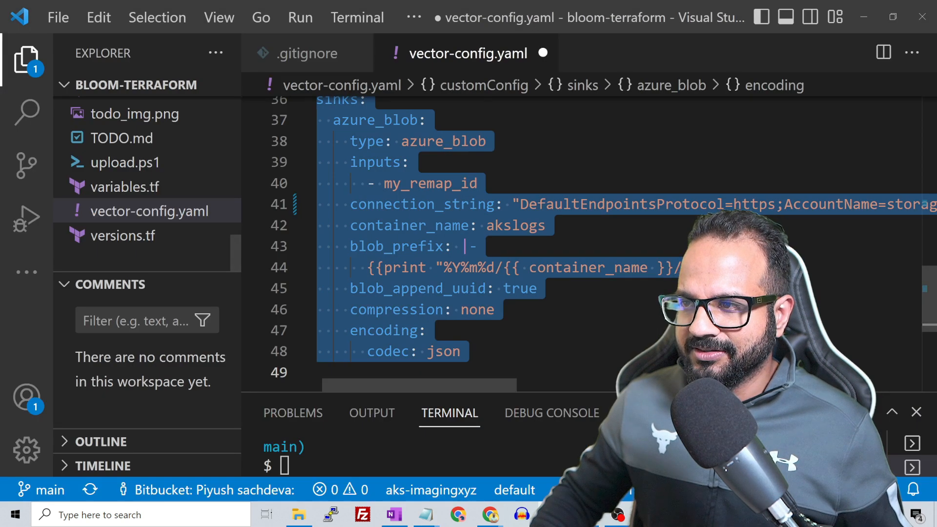
- Set the new file's language to JSON, format the pasted logs, and inspect a timestamp value
left_click(477, 309)
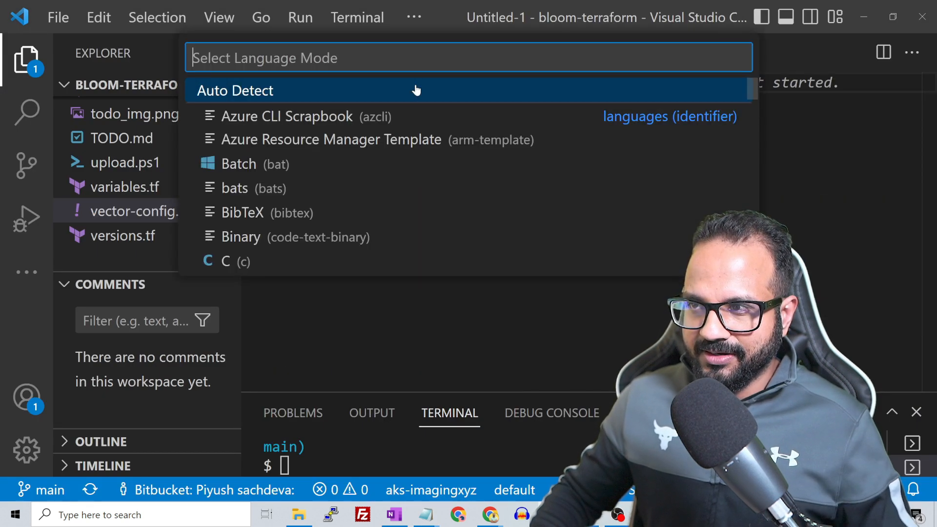
type("json")
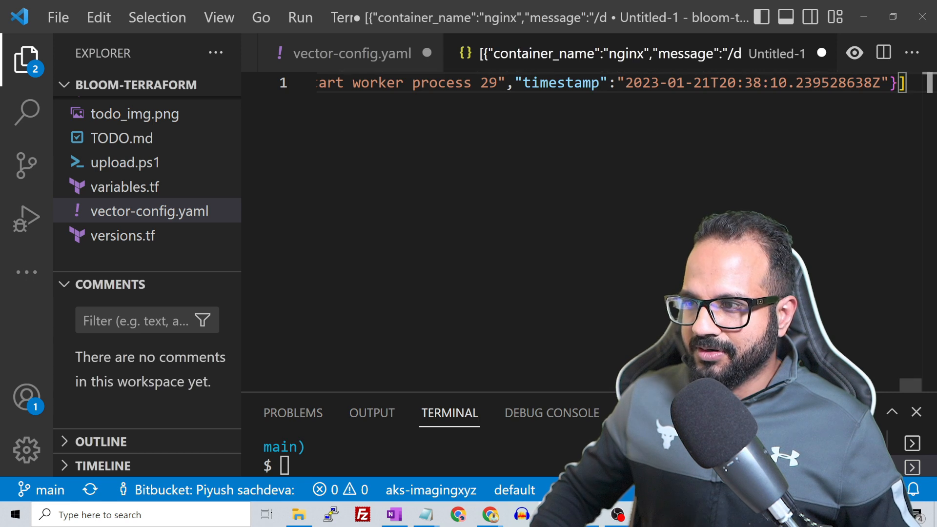
right_click(537, 83)
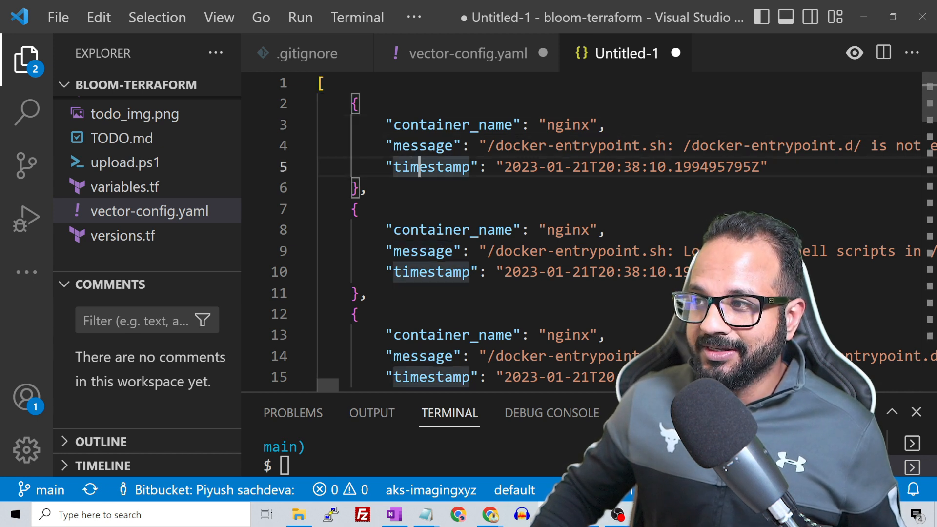
scroll("down", 3)
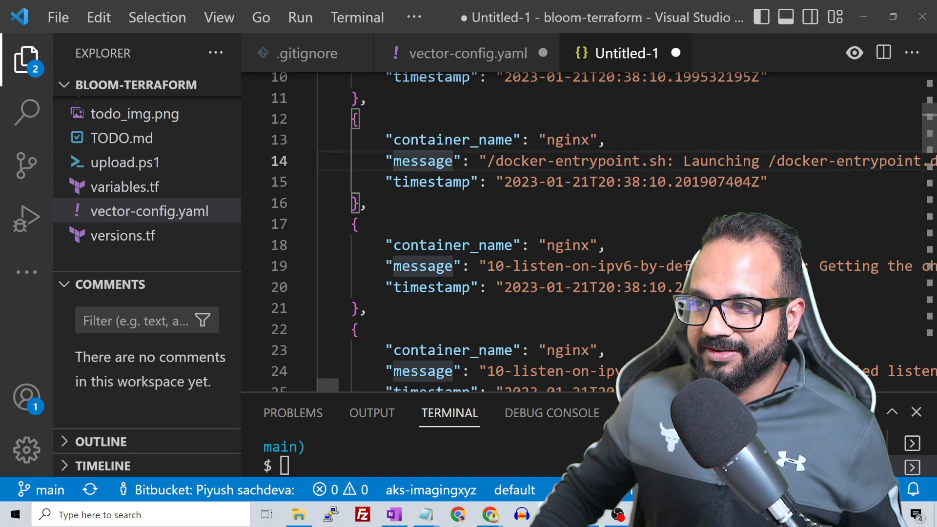
left_click(676, 182)
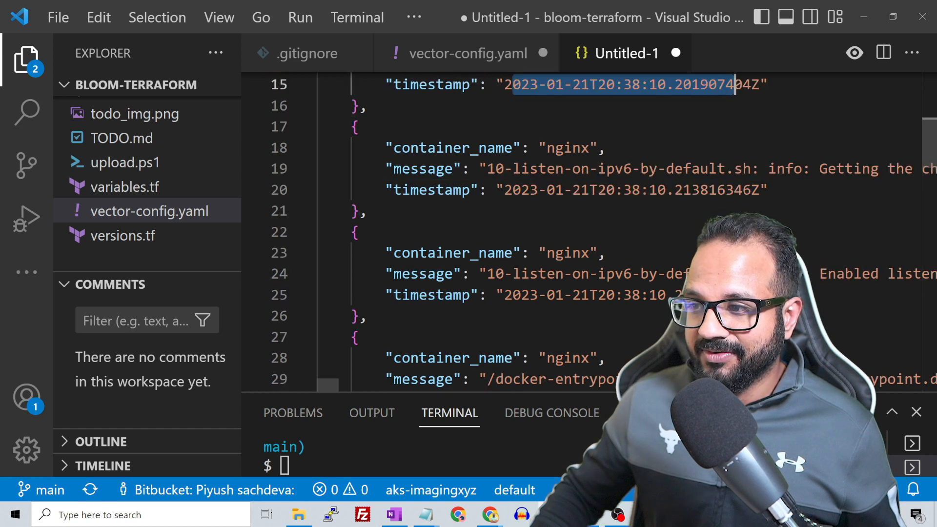
scroll("up", 3)
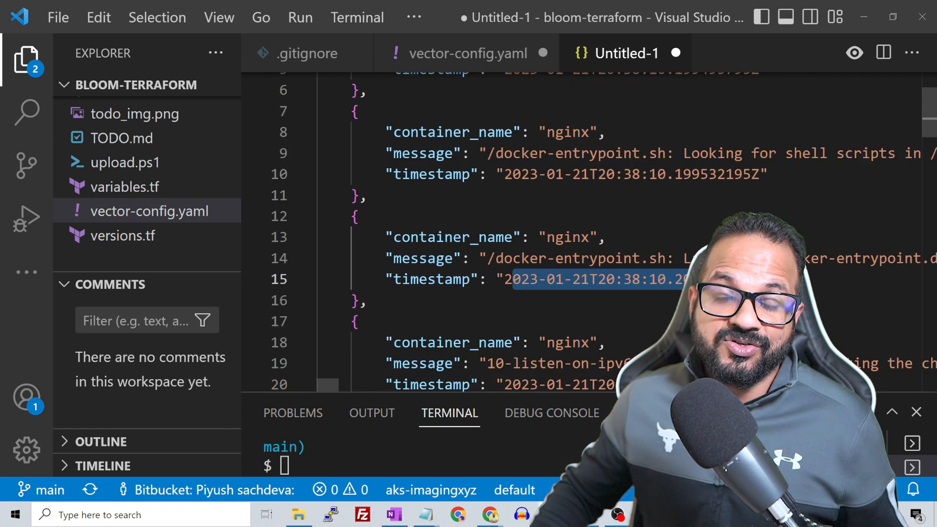